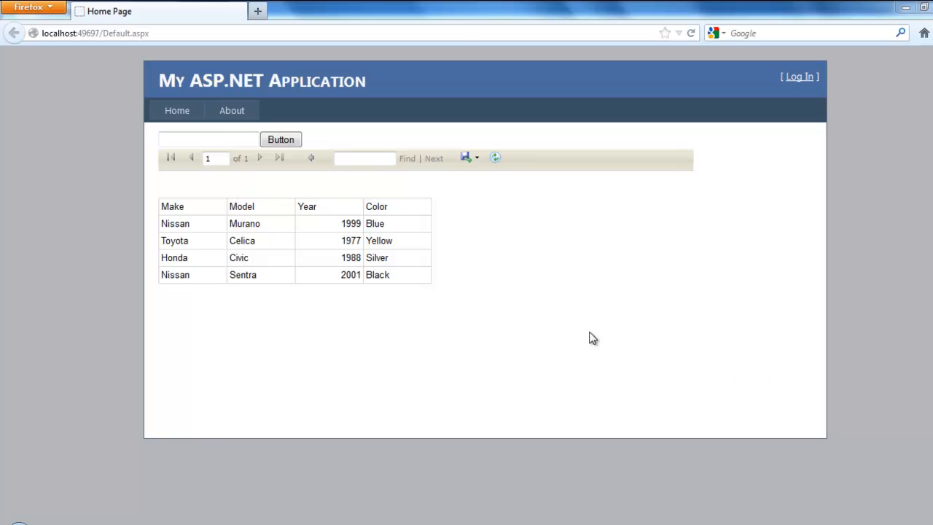
pyautogui.moveTo(487, 324)
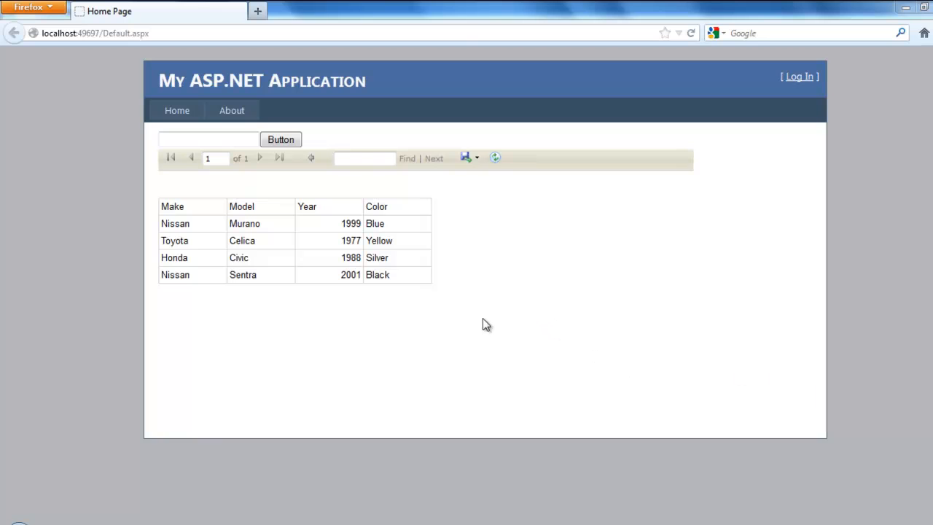
pyautogui.moveTo(225, 192)
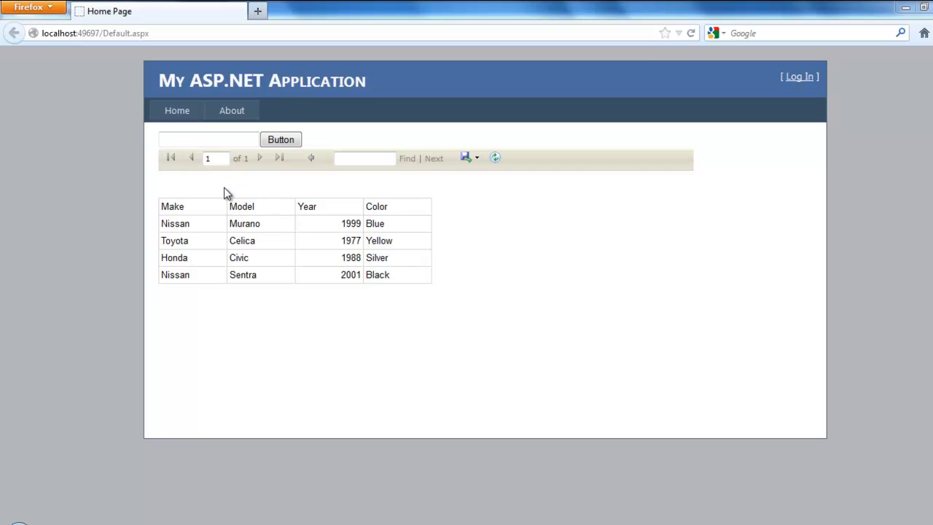
pyautogui.moveTo(214, 193)
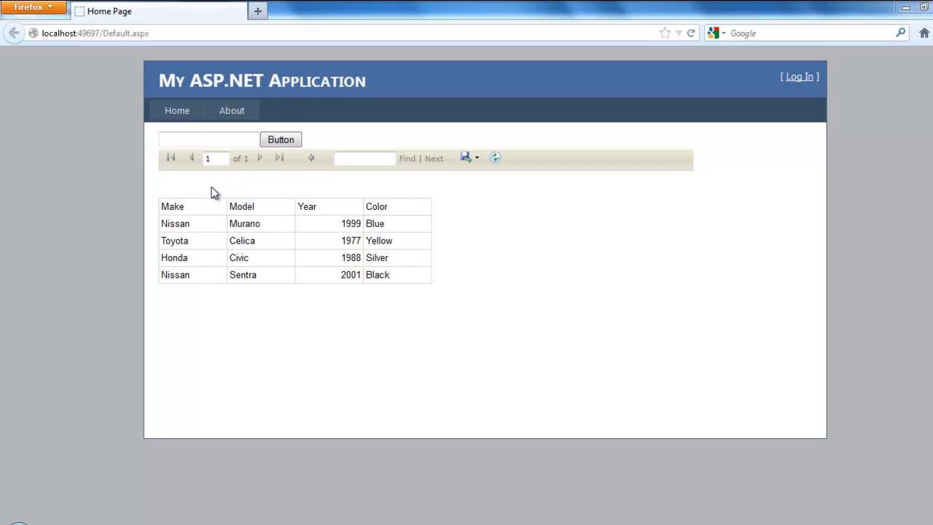
# - Filter the report to Nissan using the make box's autocomplete suggestion and submit
pyautogui.click(207, 140)
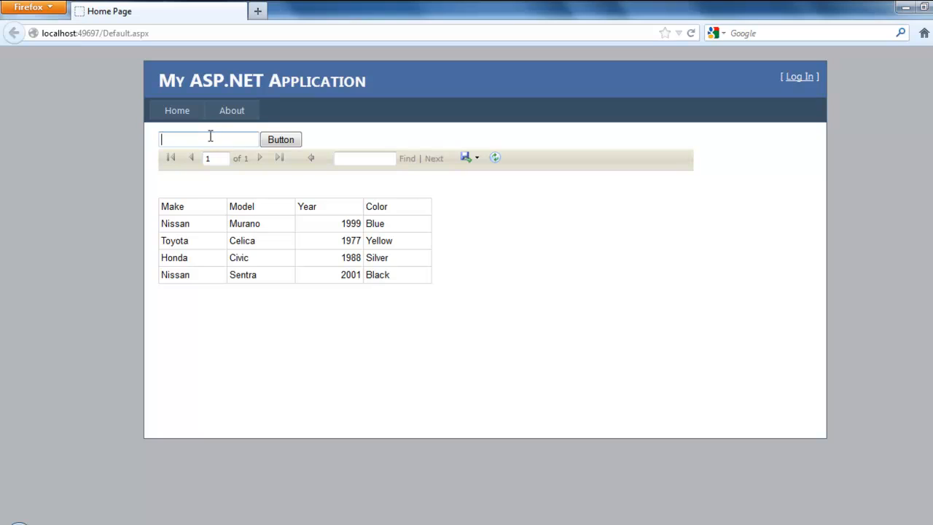
pyautogui.moveTo(214, 158)
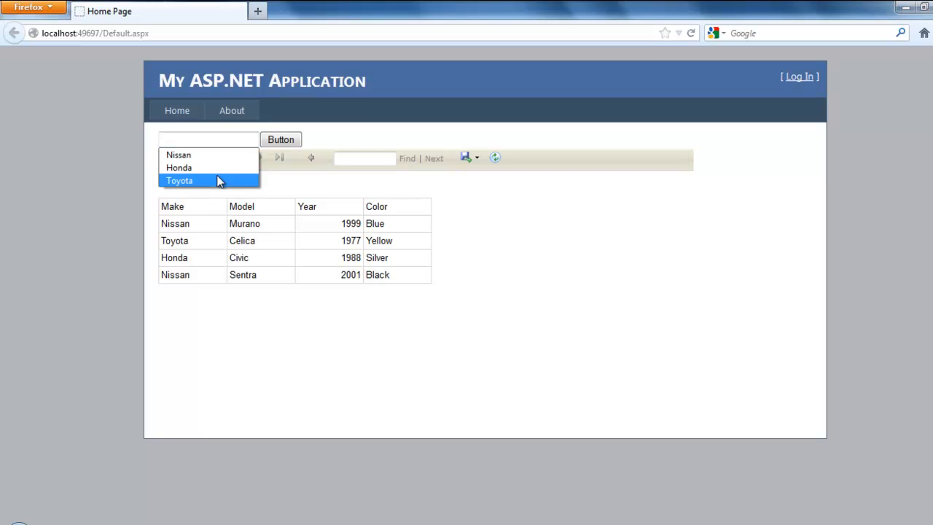
pyautogui.click(180, 181)
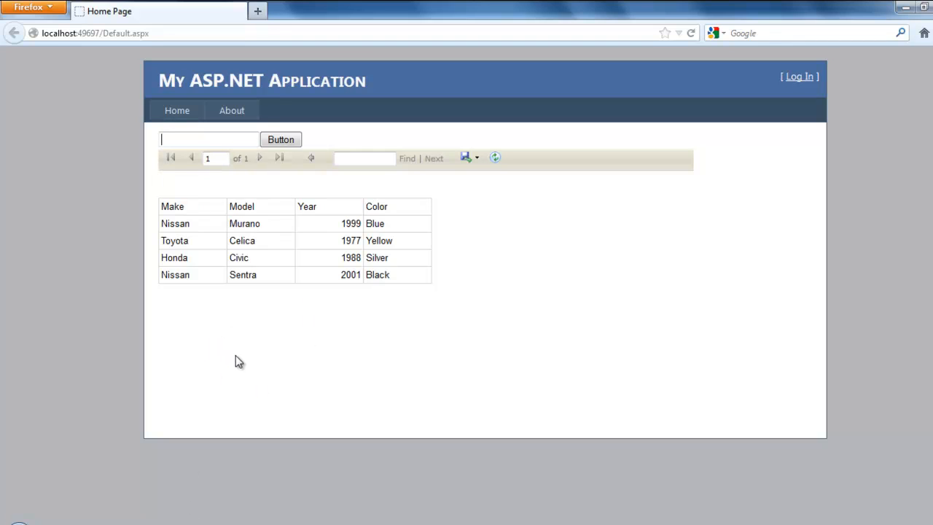
pyautogui.moveTo(280, 335)
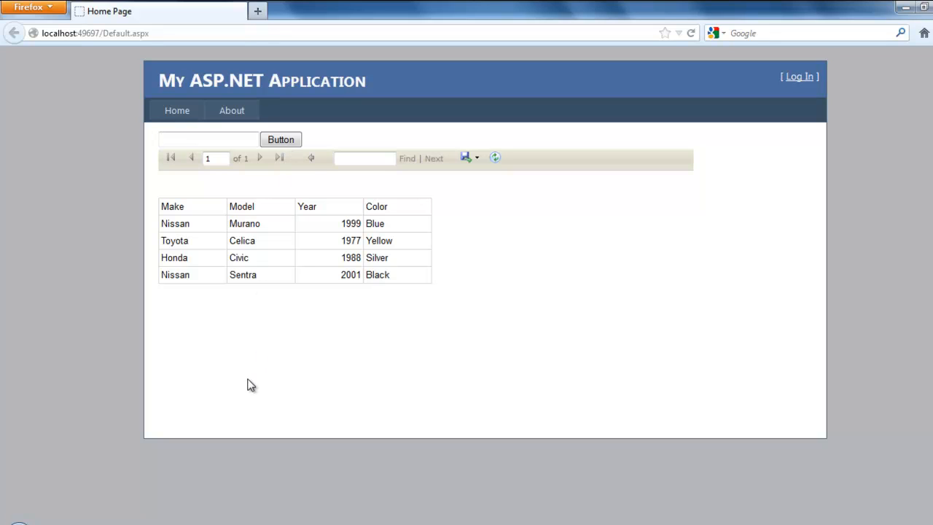
pyautogui.moveTo(227, 158)
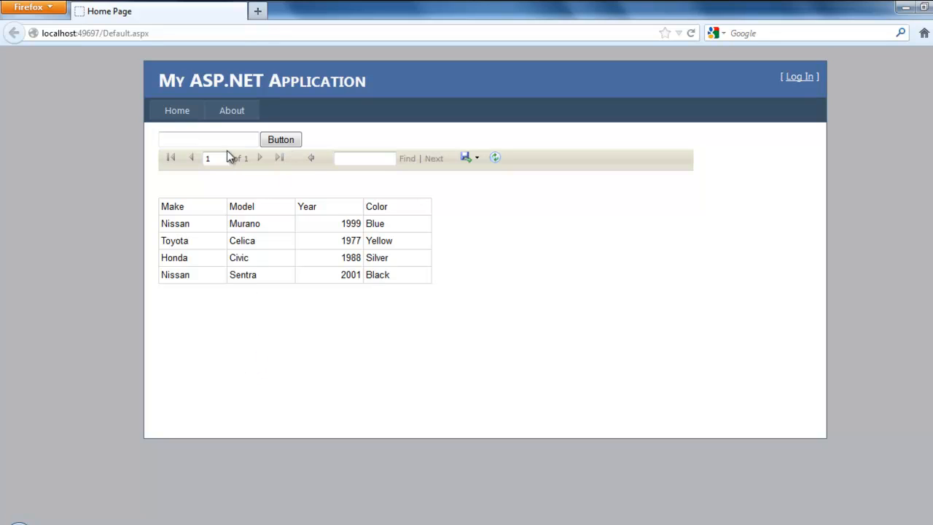
pyautogui.click(207, 140)
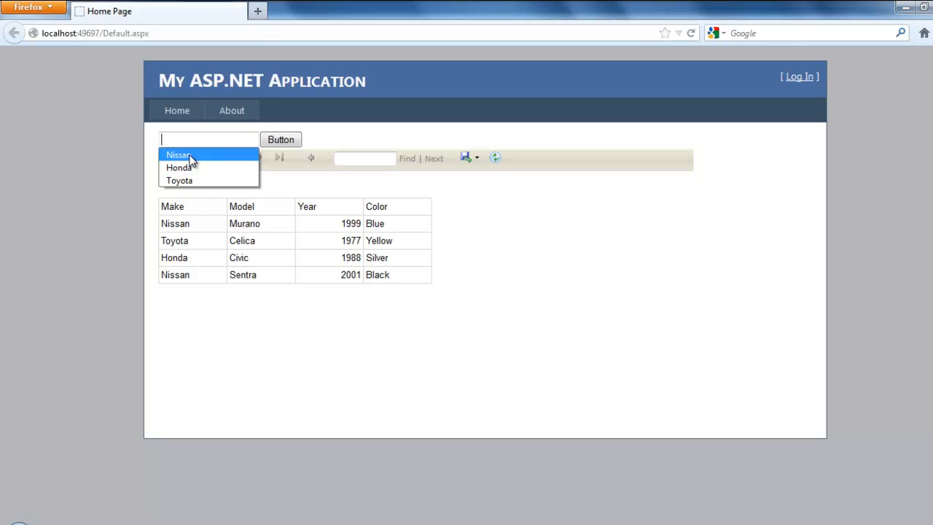
pyautogui.click(178, 155)
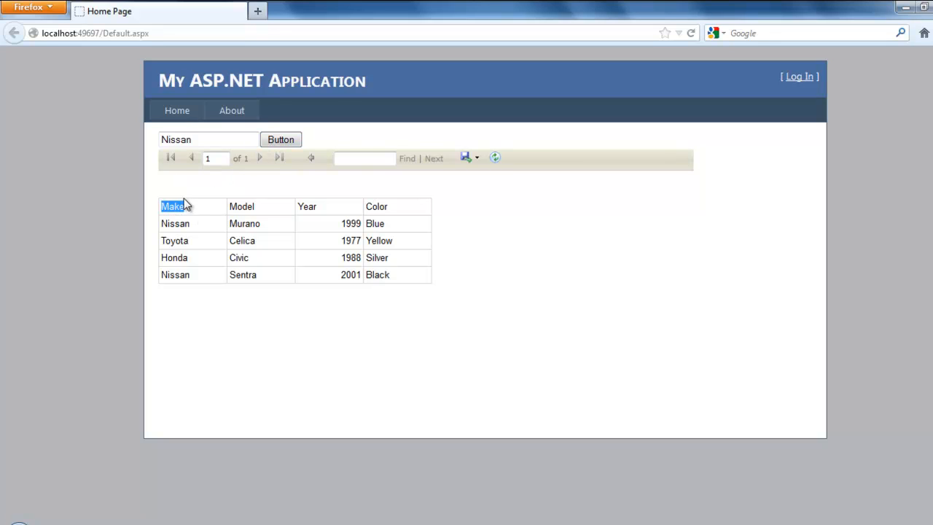
pyautogui.click(280, 140)
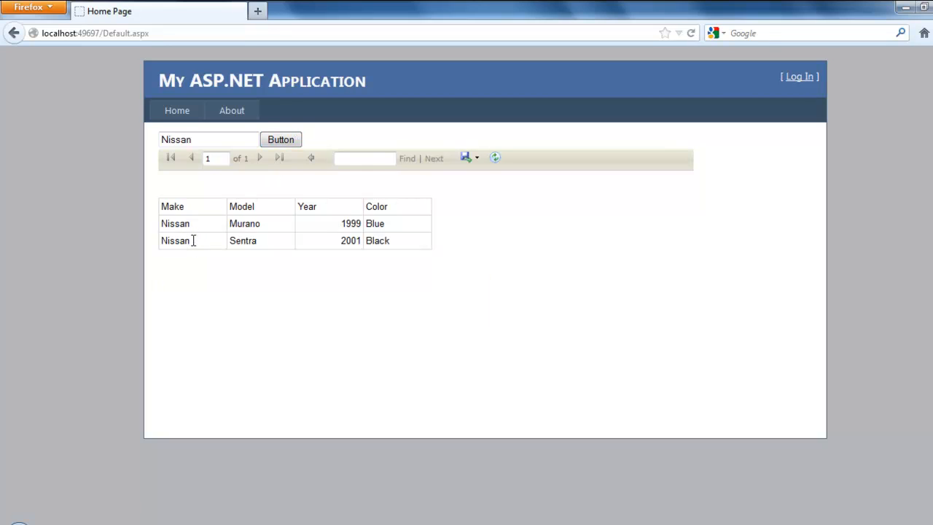
# - Filter the report to Honda, then start typing T and choose Toyota as the make
pyautogui.click(207, 140)
pyautogui.write('Honda')
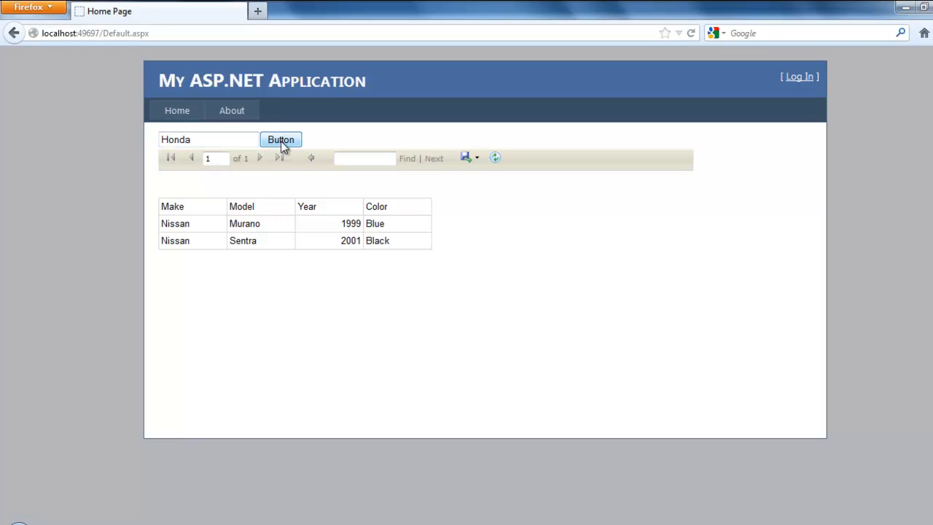
pyautogui.click(280, 140)
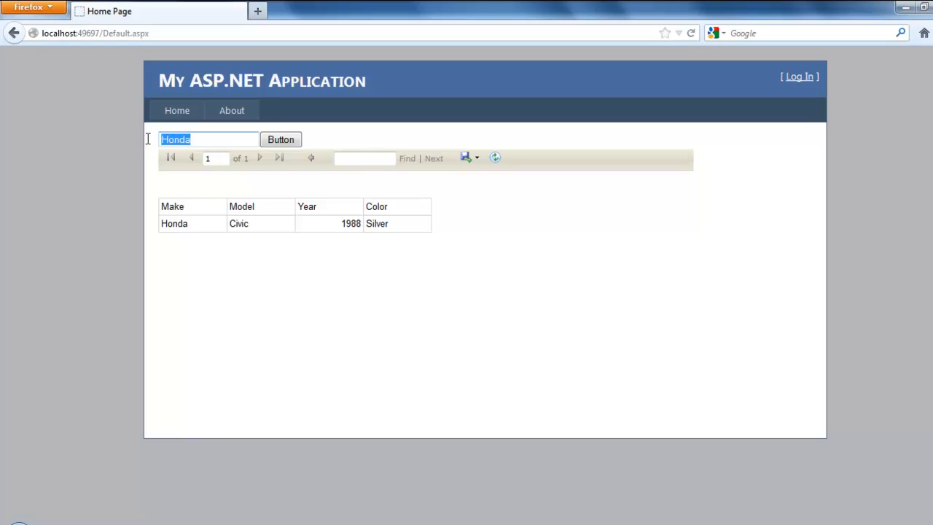
pyautogui.write('T')
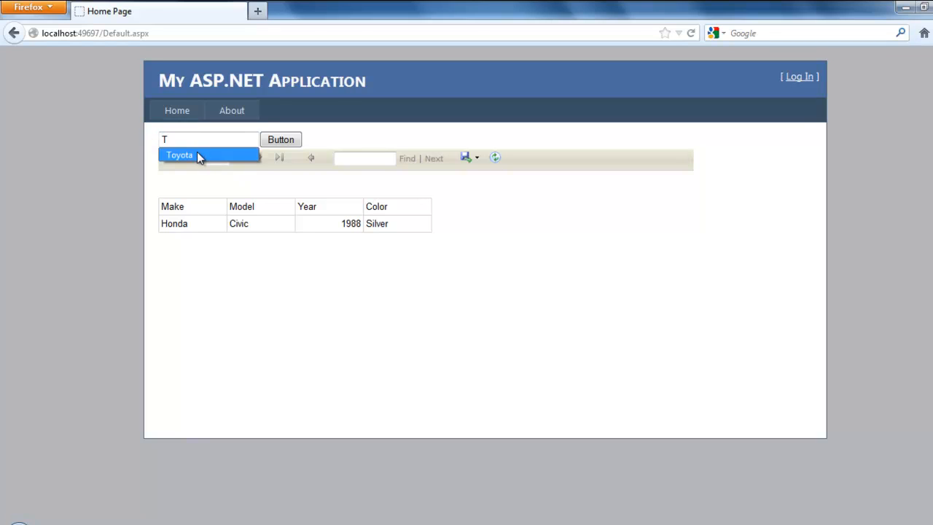
pyautogui.click(280, 140)
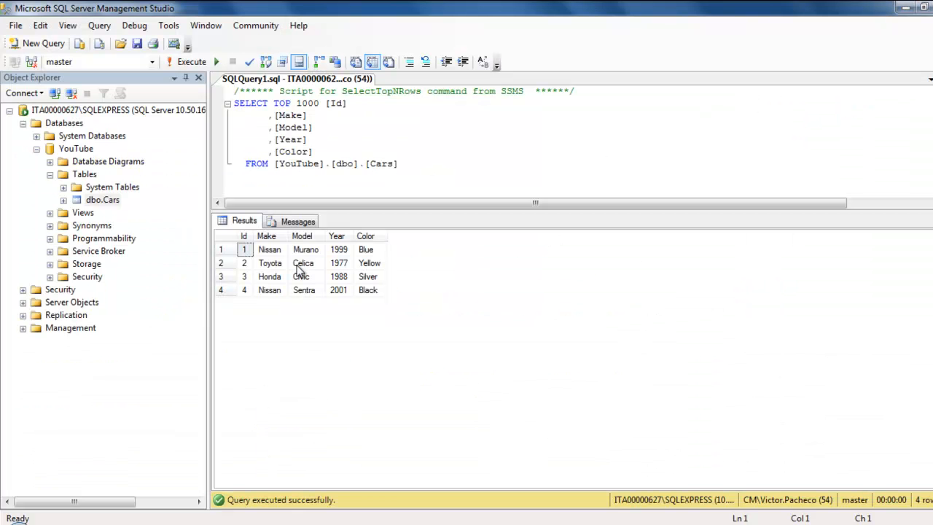
pyautogui.click(367, 289)
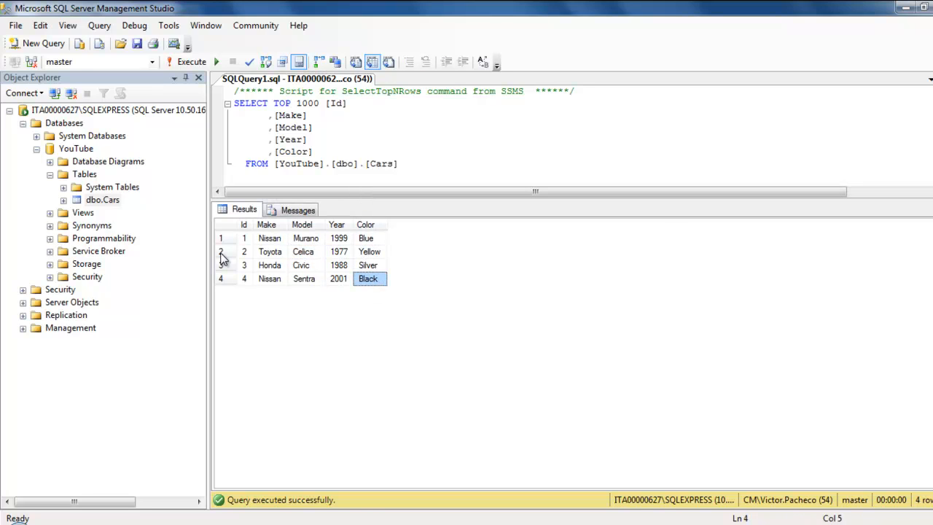
pyautogui.doubleClick(382, 163)
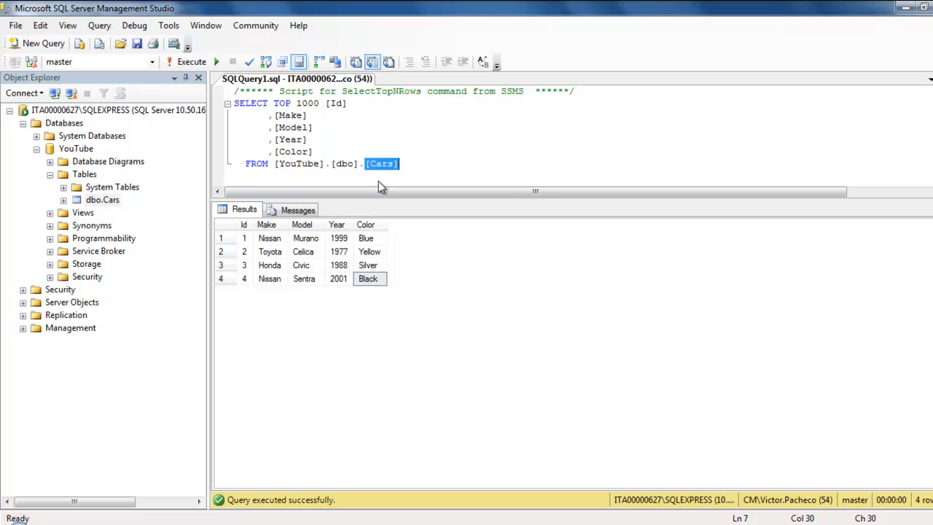
pyautogui.click(270, 278)
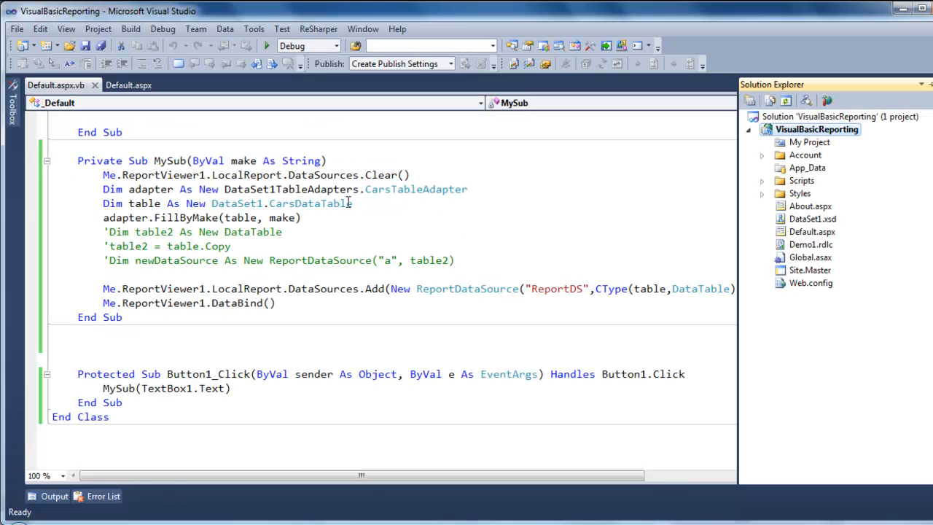
pyautogui.moveTo(810, 222)
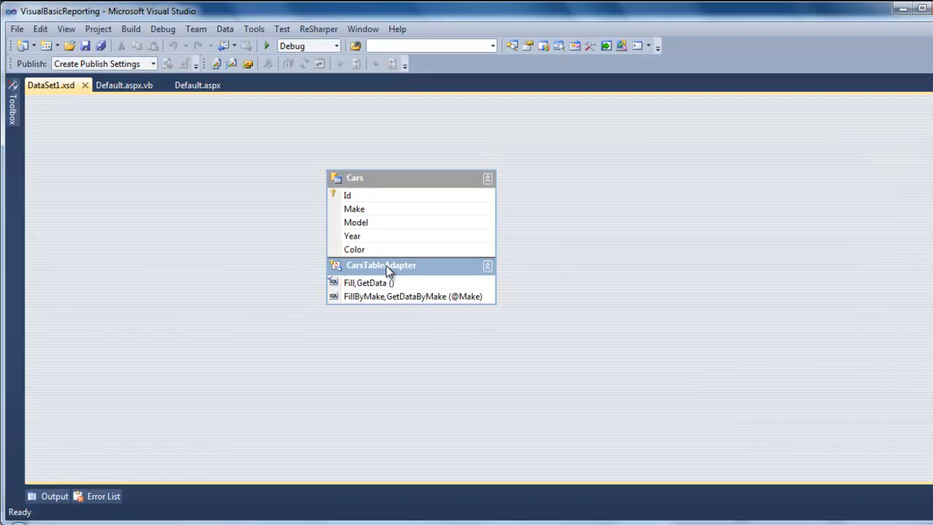
pyautogui.moveTo(414, 271)
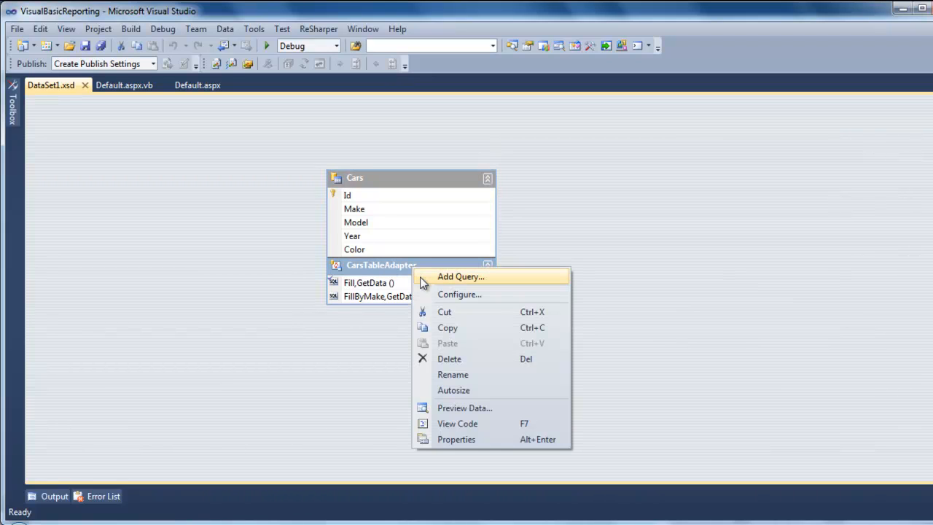
# - Add a new query to CarsTableAdapter using SQL statements, reaching the SELECT step
pyautogui.click(460, 277)
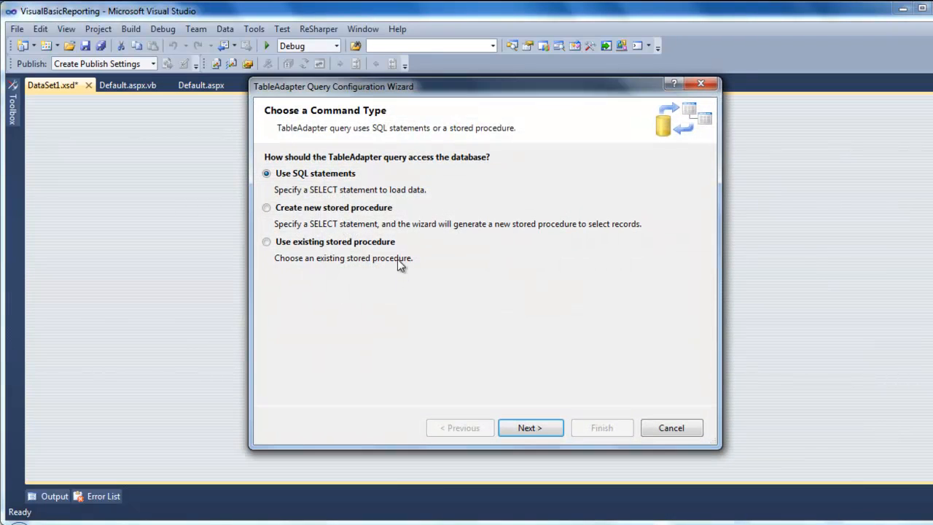
pyautogui.click(531, 428)
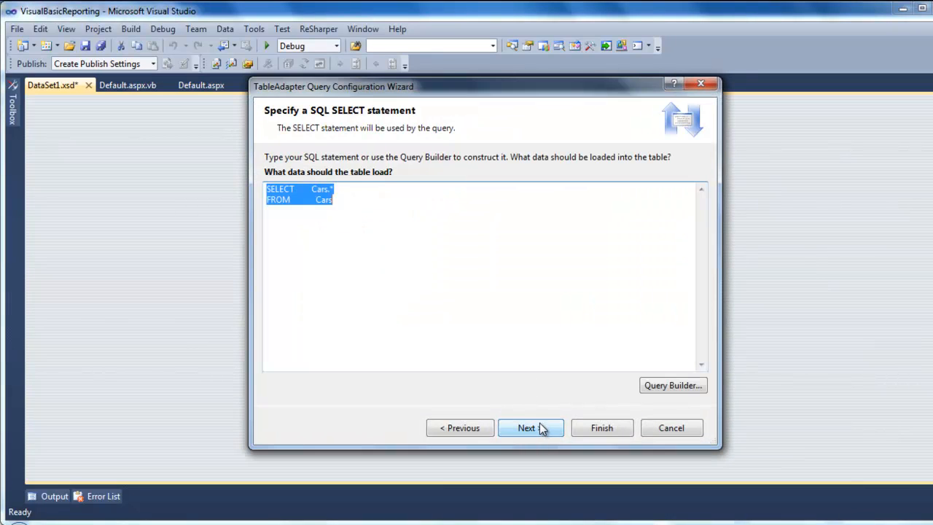
pyautogui.moveTo(676, 393)
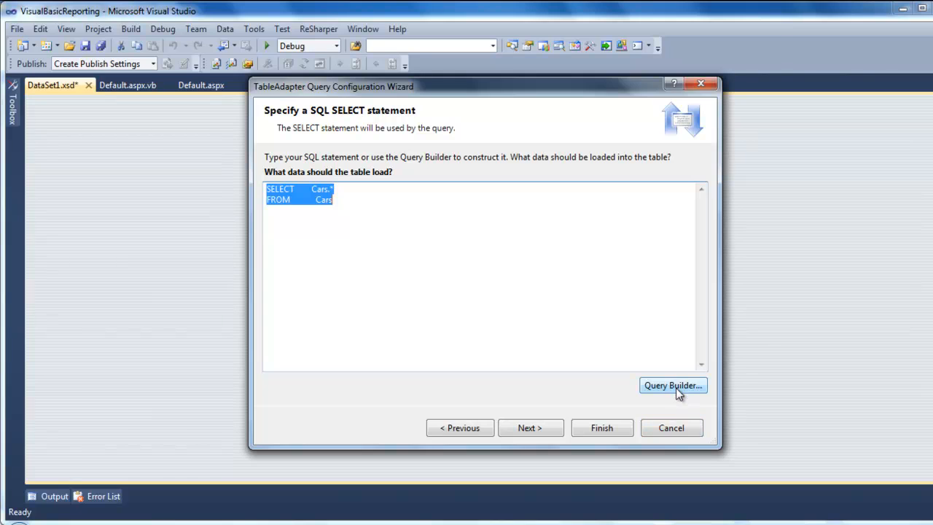
pyautogui.click(673, 385)
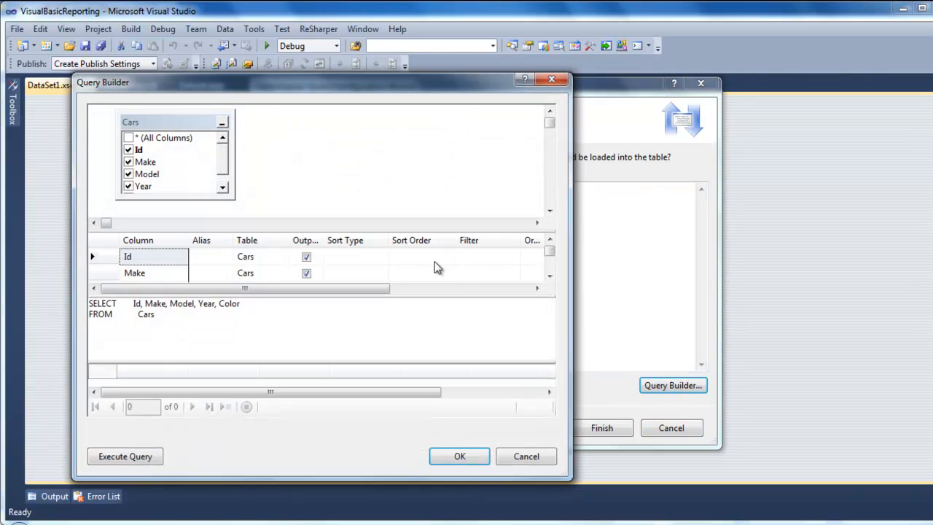
pyautogui.click(486, 256)
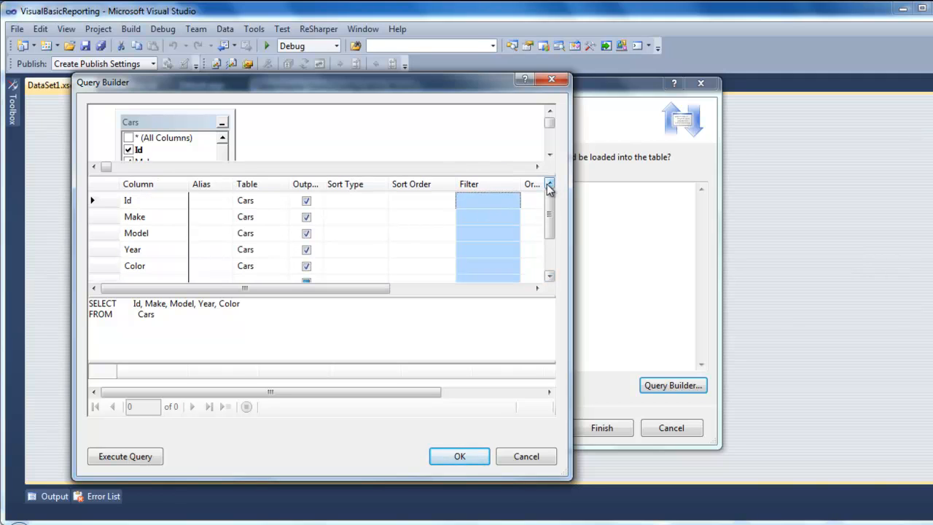
pyautogui.click(486, 216)
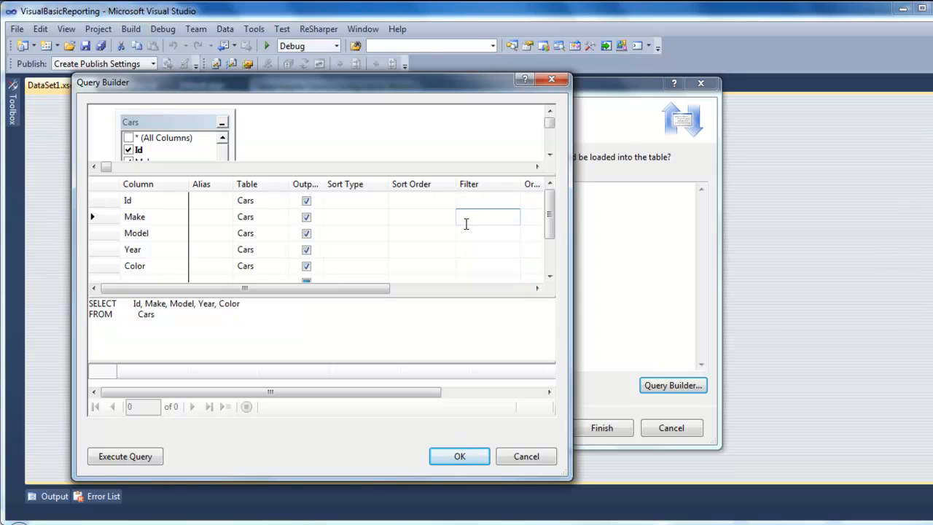
pyautogui.click(488, 233)
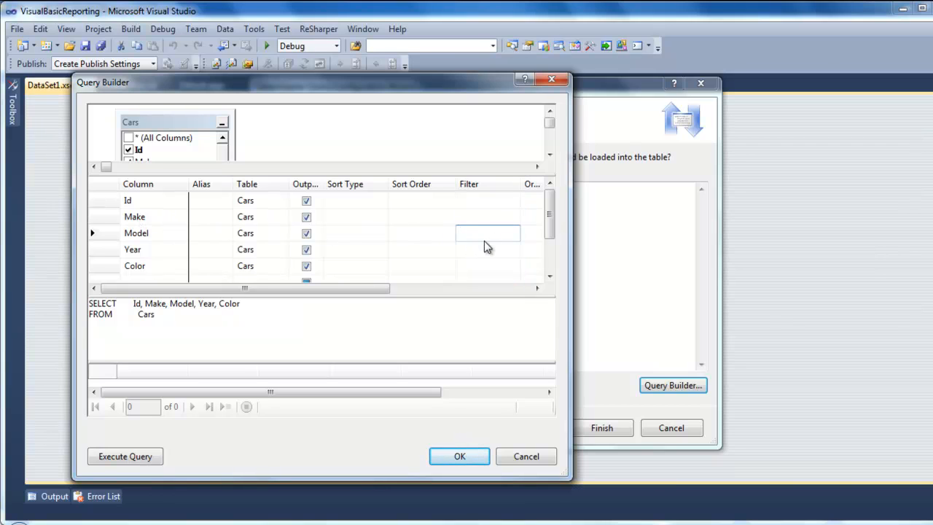
pyautogui.write('@Model')
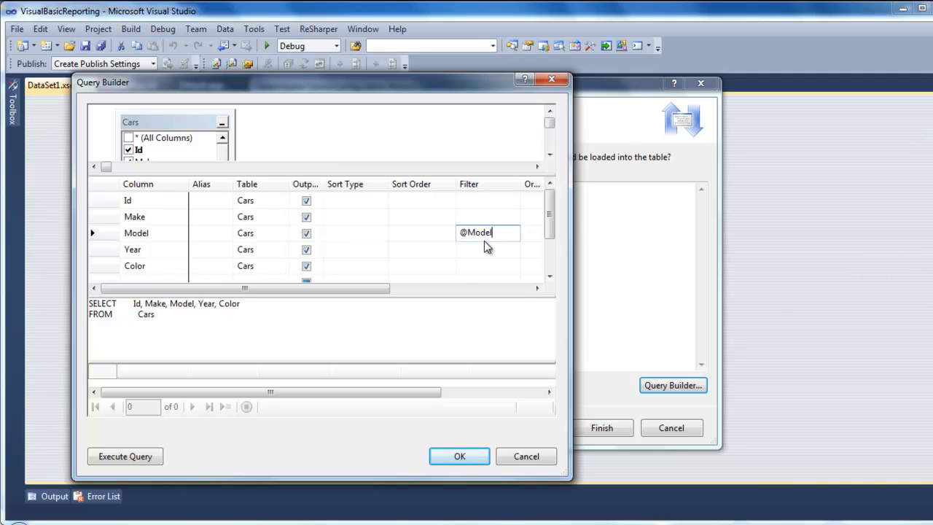
pyautogui.moveTo(492, 255)
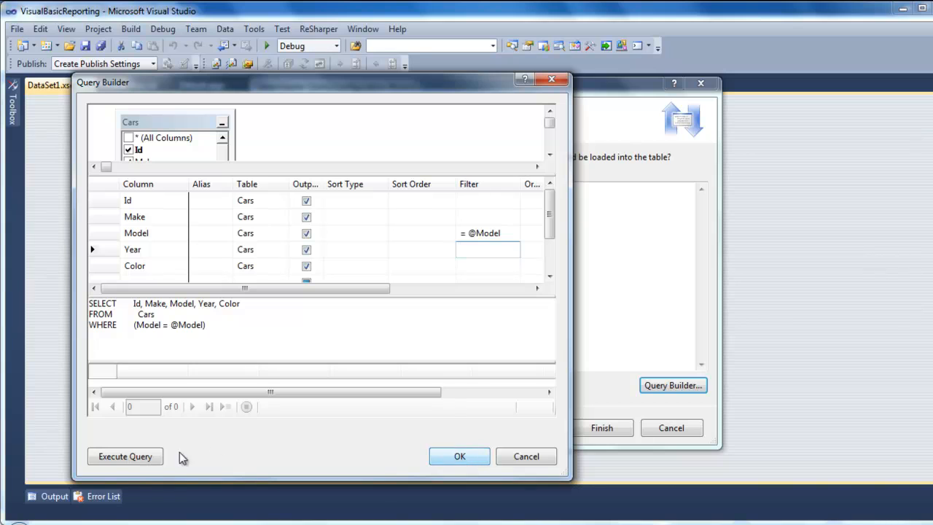
pyautogui.click(126, 456)
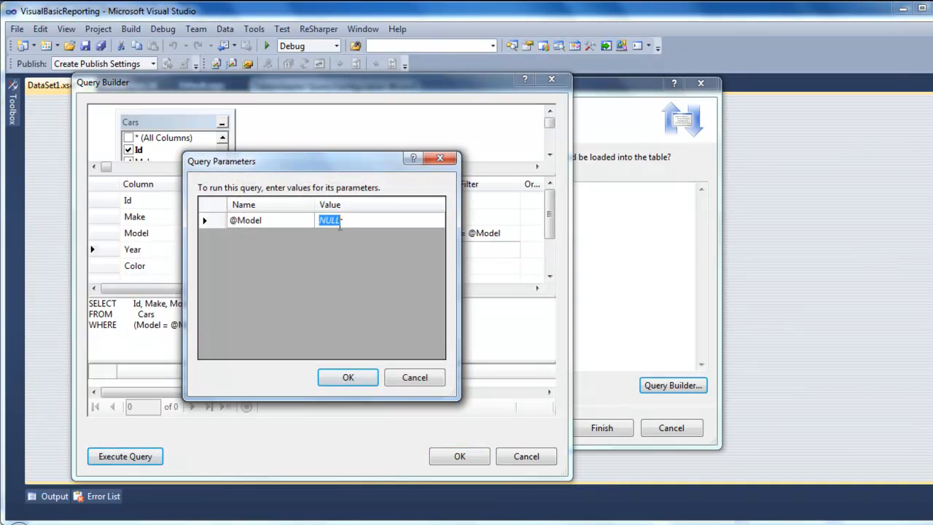
pyautogui.write('Nic')
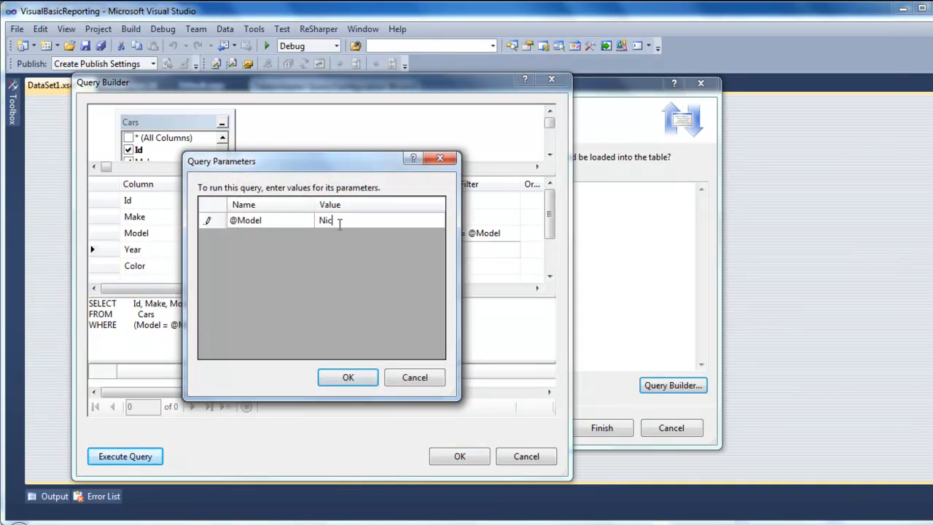
pyautogui.press('ctrl+a')
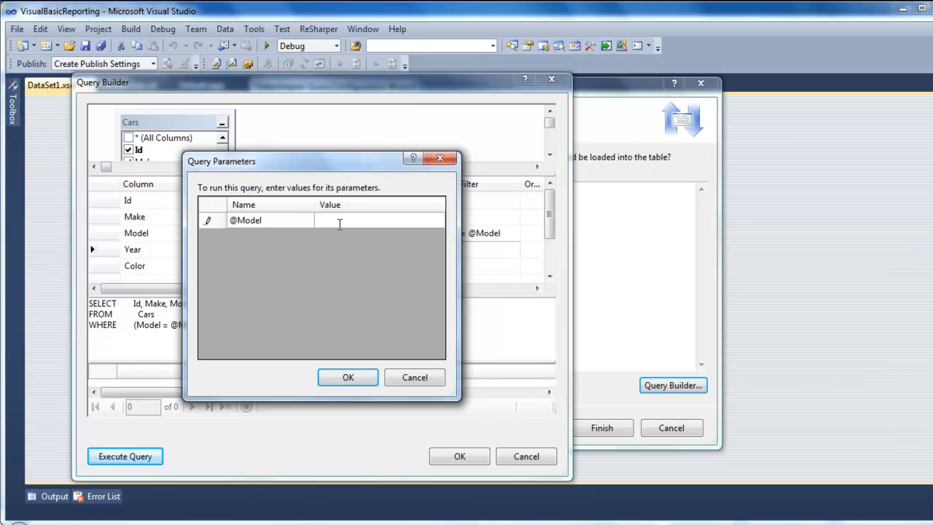
pyautogui.write('Civic')
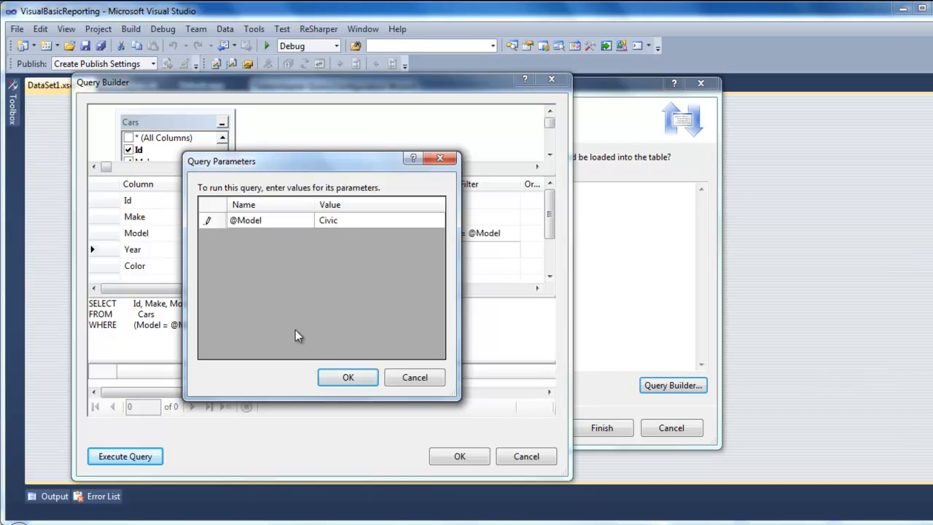
pyautogui.click(347, 376)
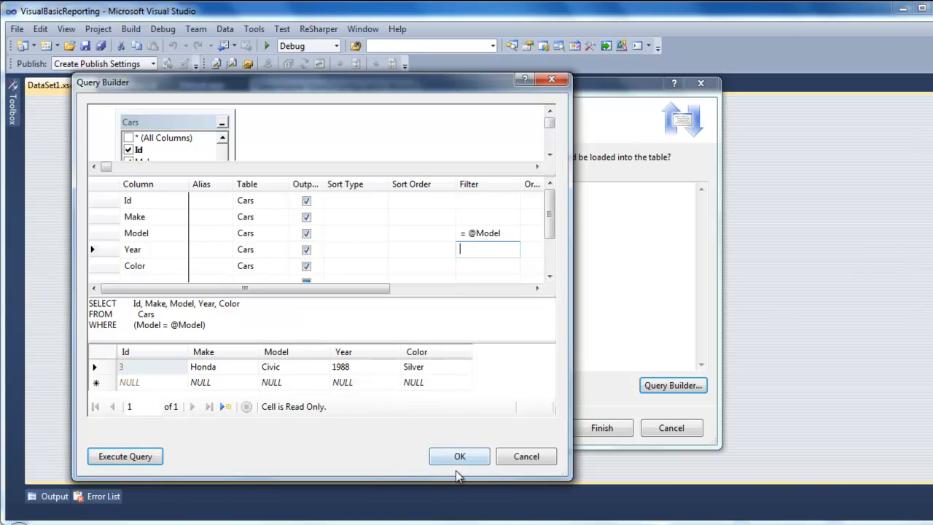
pyautogui.click(459, 455)
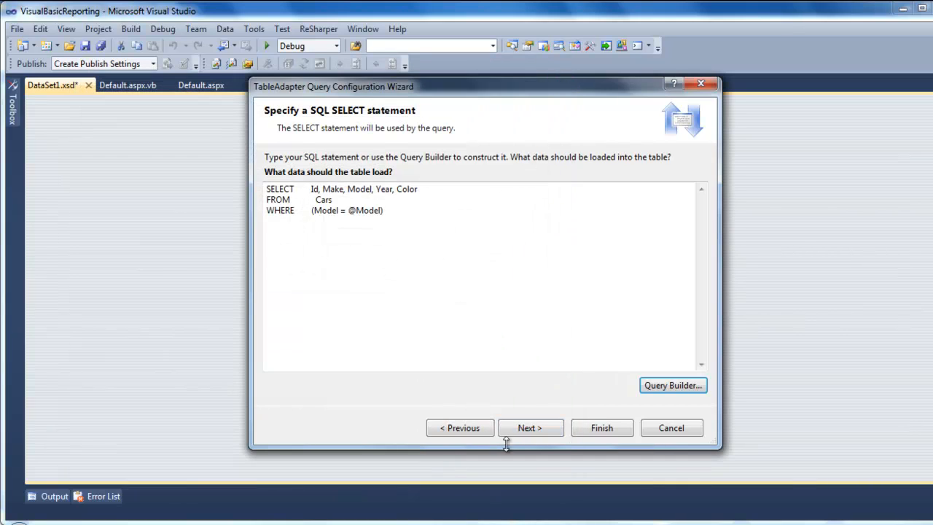
# - Name the methods FillByModel and GetDataByModel, finish the wizard, and close the dataset designer
pyautogui.click(530, 427)
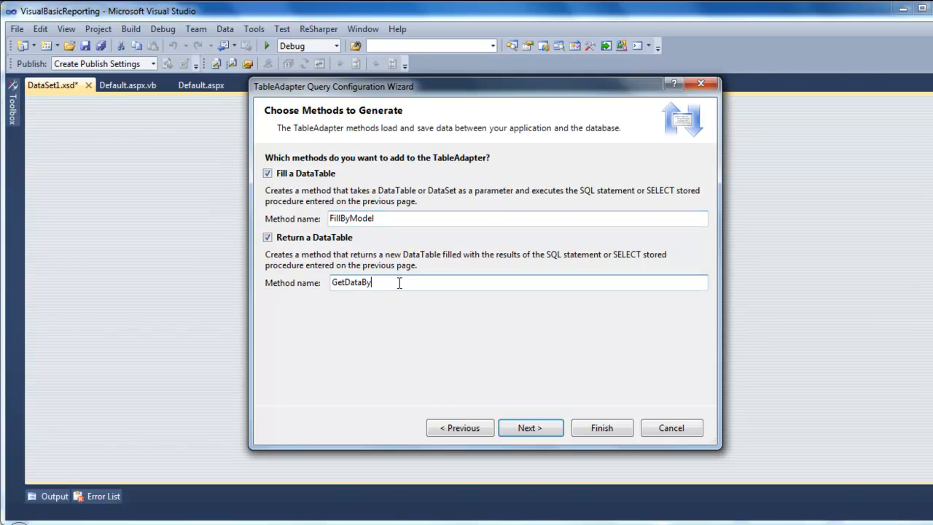
pyautogui.write('Mod')
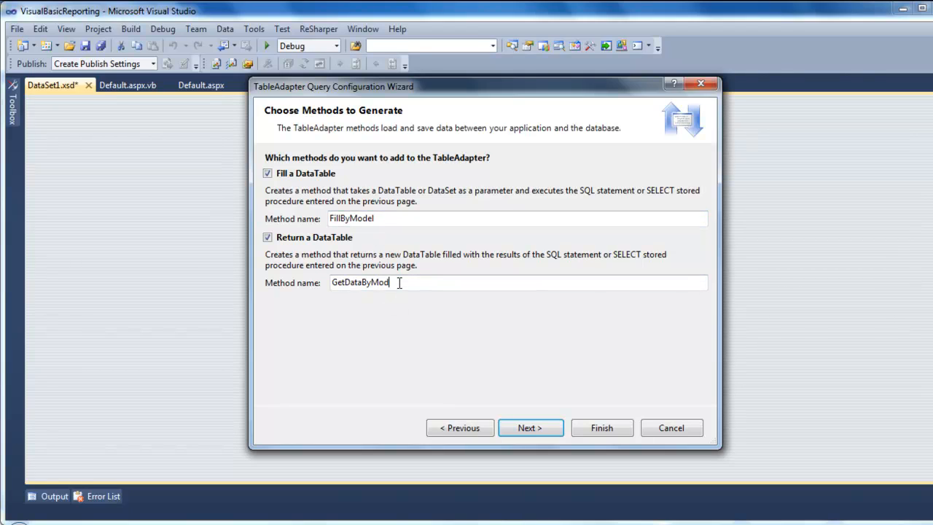
pyautogui.write('el')
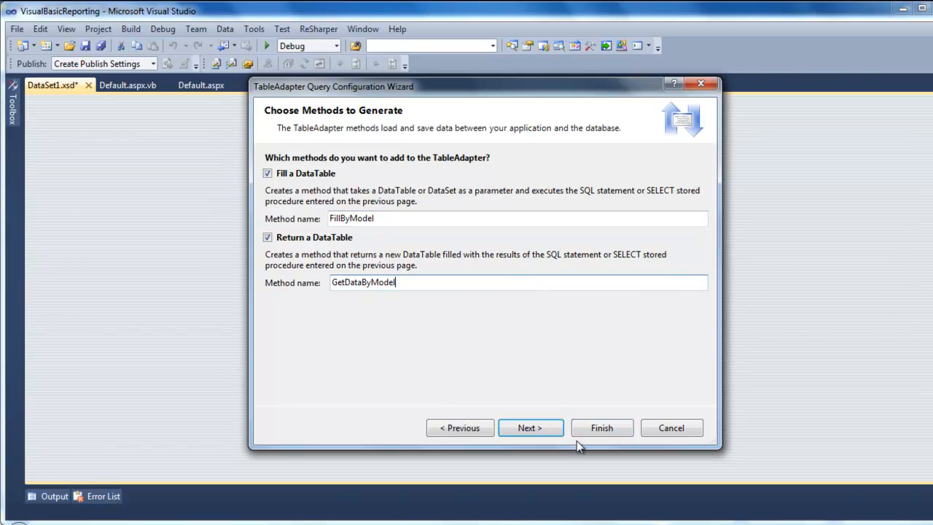
pyautogui.click(601, 426)
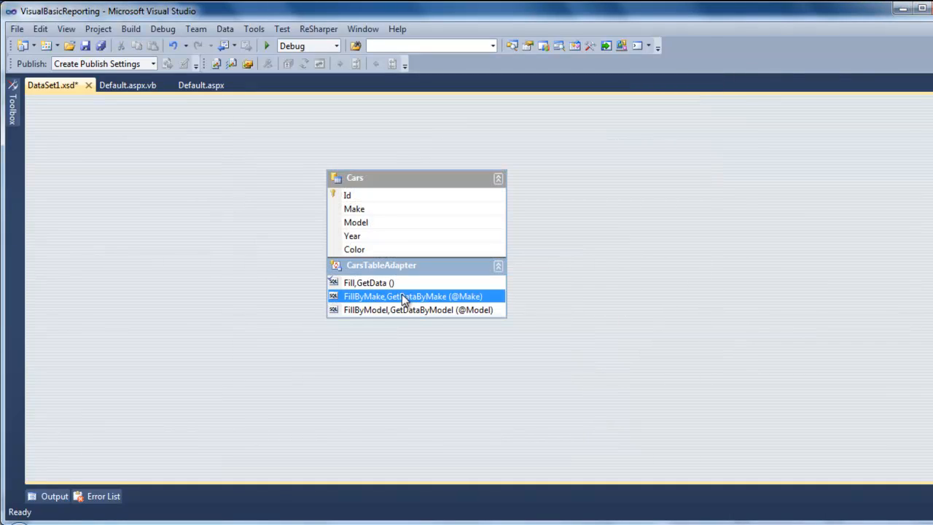
pyautogui.moveTo(17, 29)
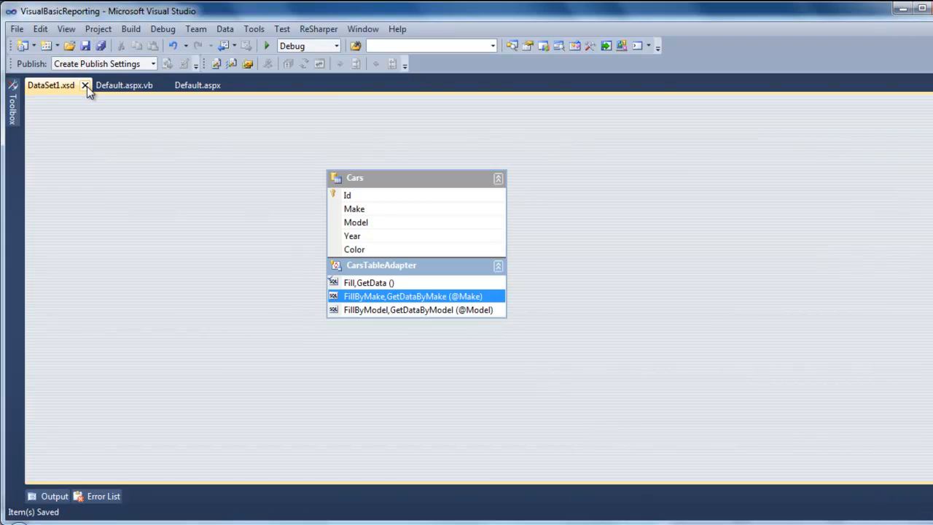
pyautogui.moveTo(85, 90)
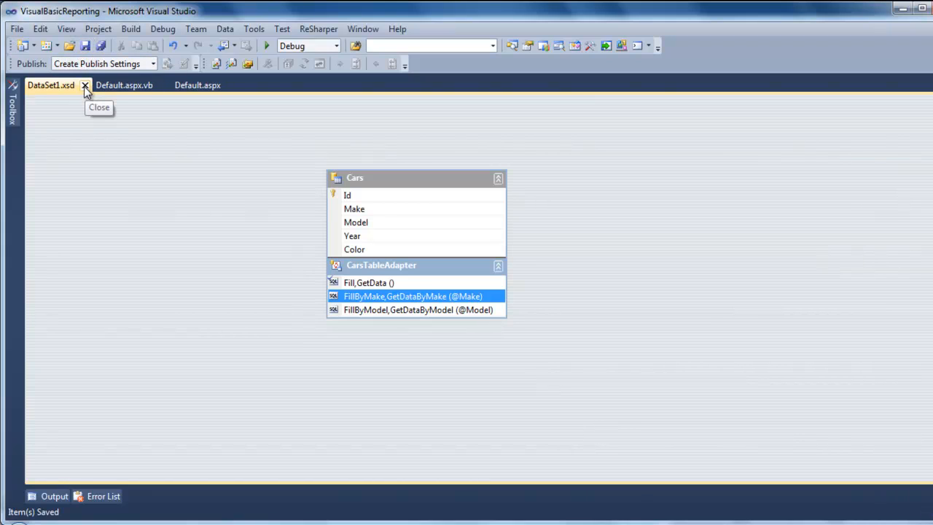
pyautogui.click(84, 85)
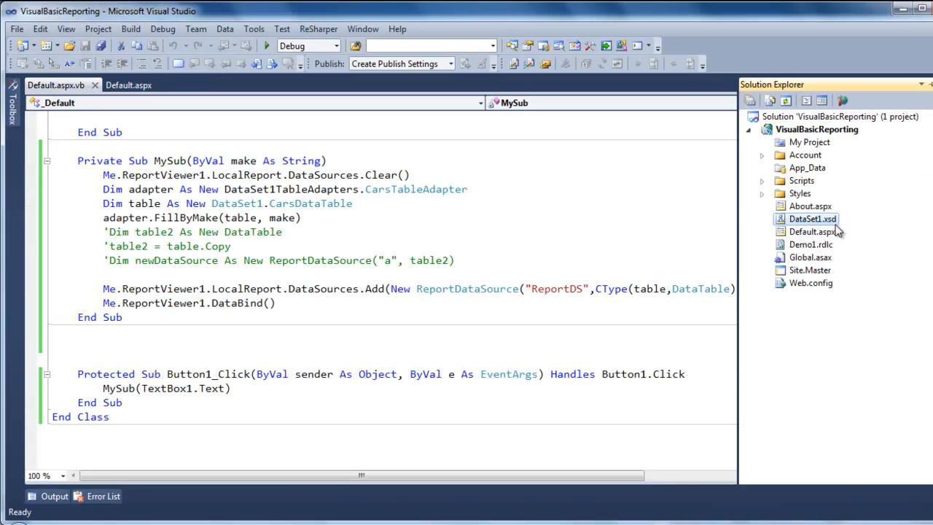
# - Open Demo1.rdlc for design from Solution Explorer, then cancel an Add New Item dialog
pyautogui.click(811, 245)
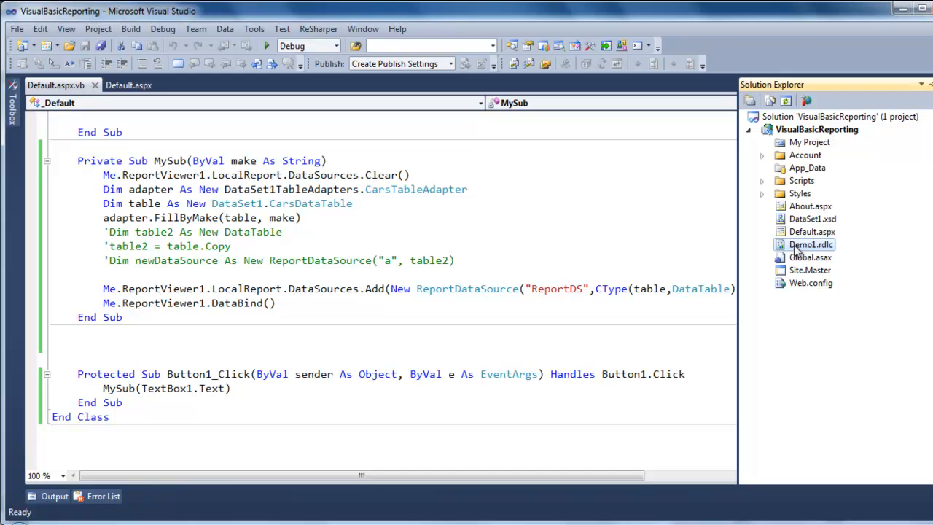
pyautogui.doubleClick(795, 245)
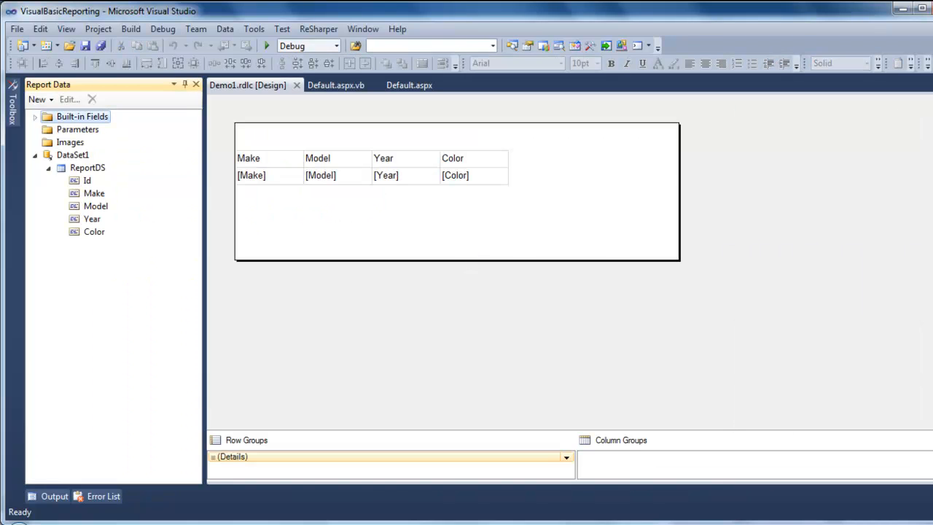
pyautogui.rightClick(834, 129)
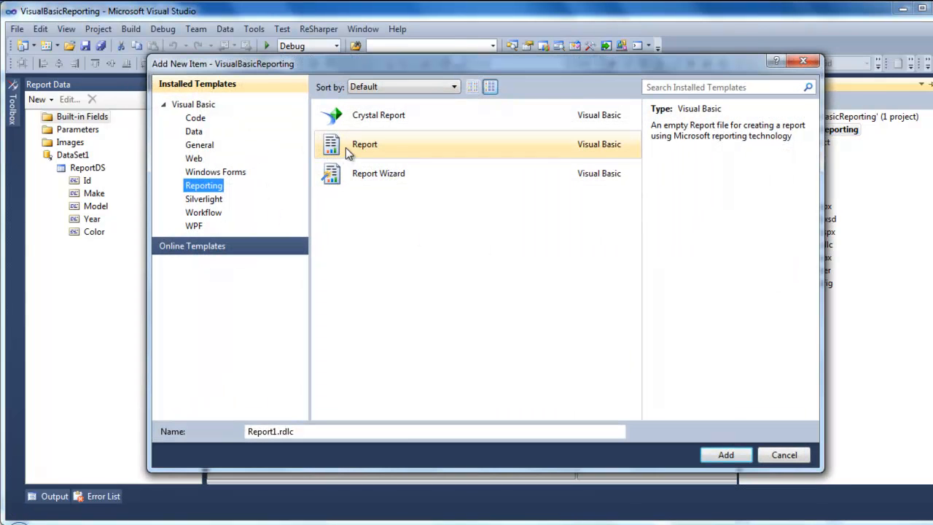
pyautogui.moveTo(390, 176)
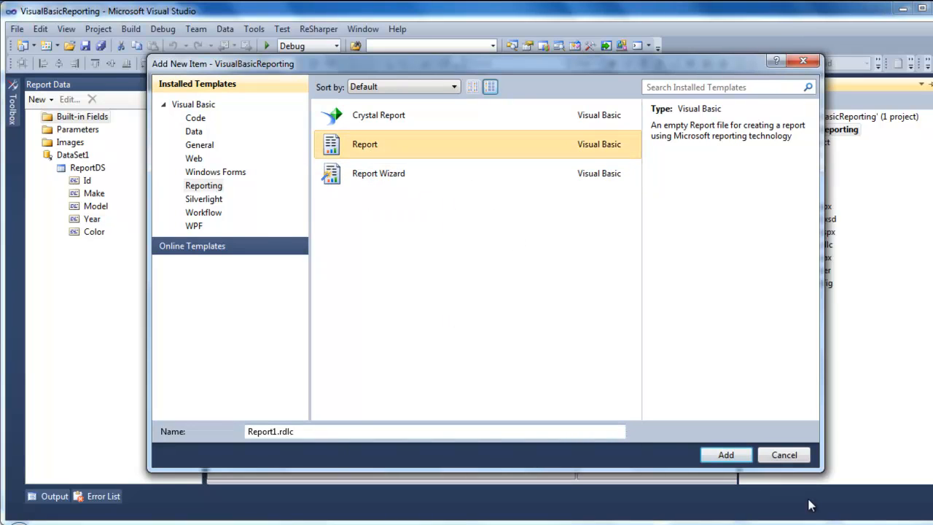
pyautogui.click(726, 455)
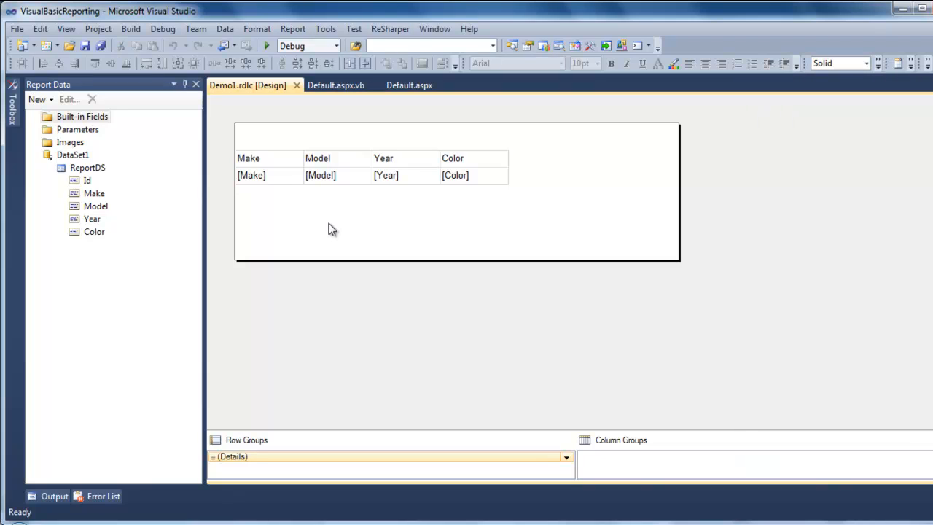
pyautogui.click(38, 99)
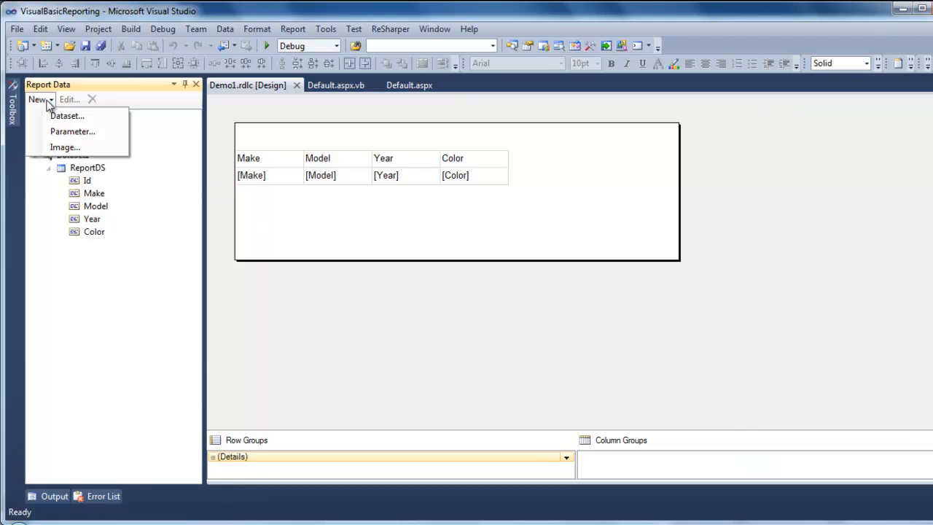
pyautogui.moveTo(67, 115)
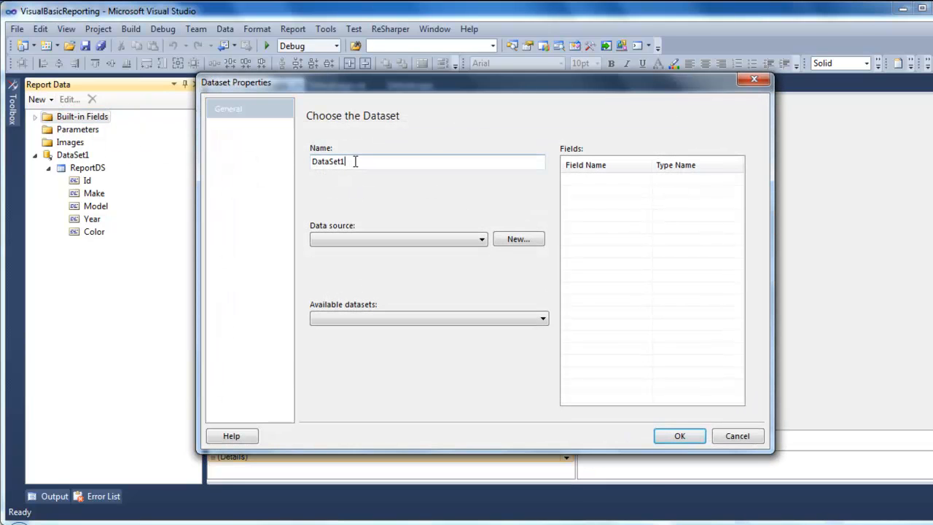
pyautogui.click(481, 239)
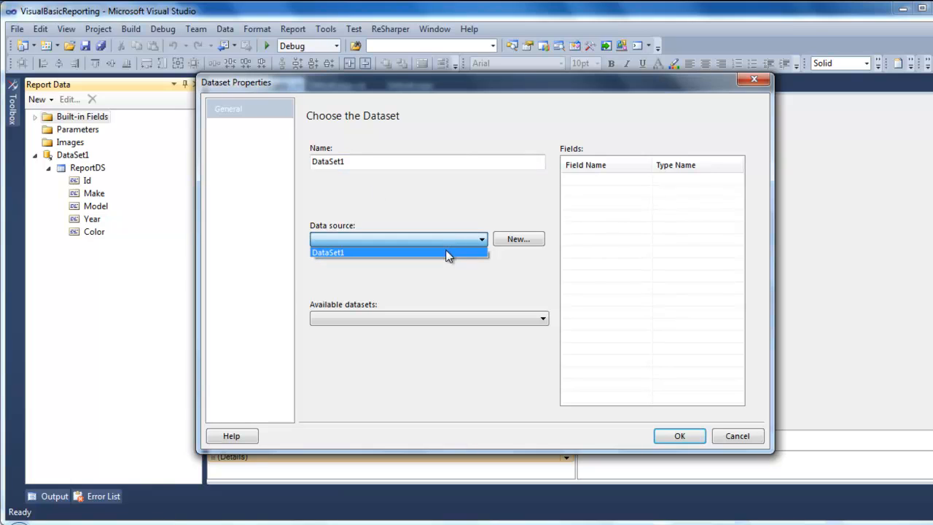
pyautogui.moveTo(439, 204)
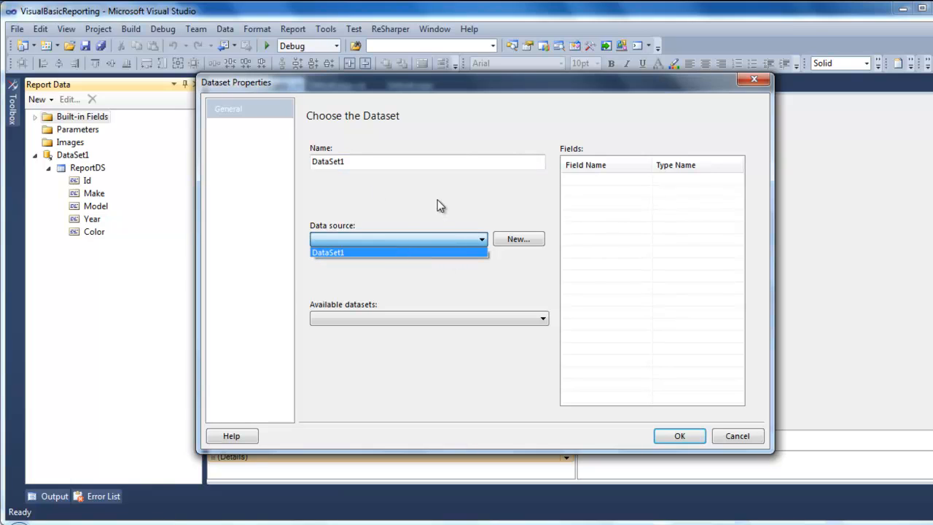
pyautogui.moveTo(457, 296)
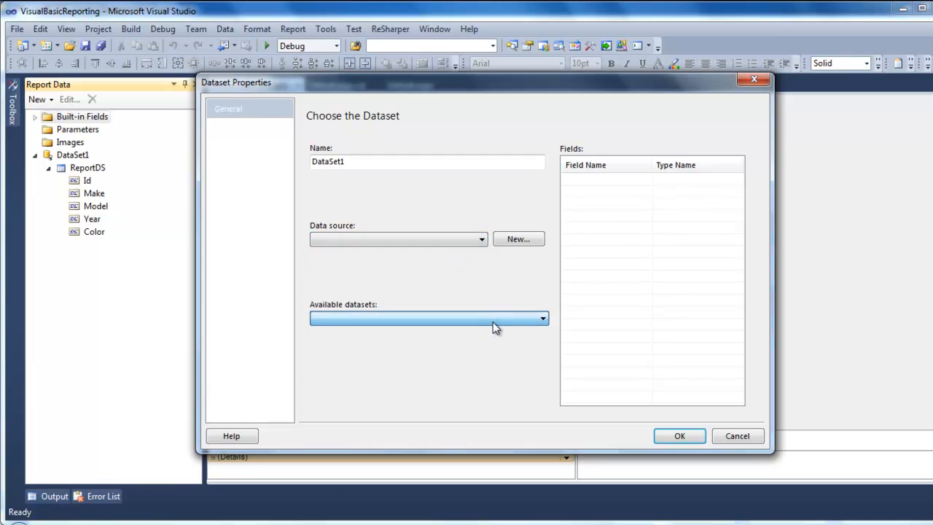
pyautogui.click(428, 318)
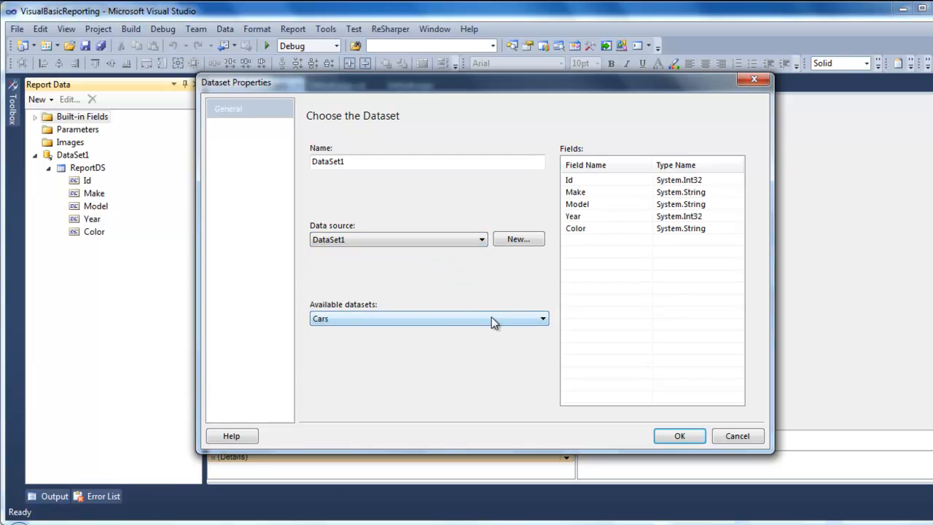
pyautogui.moveTo(737, 435)
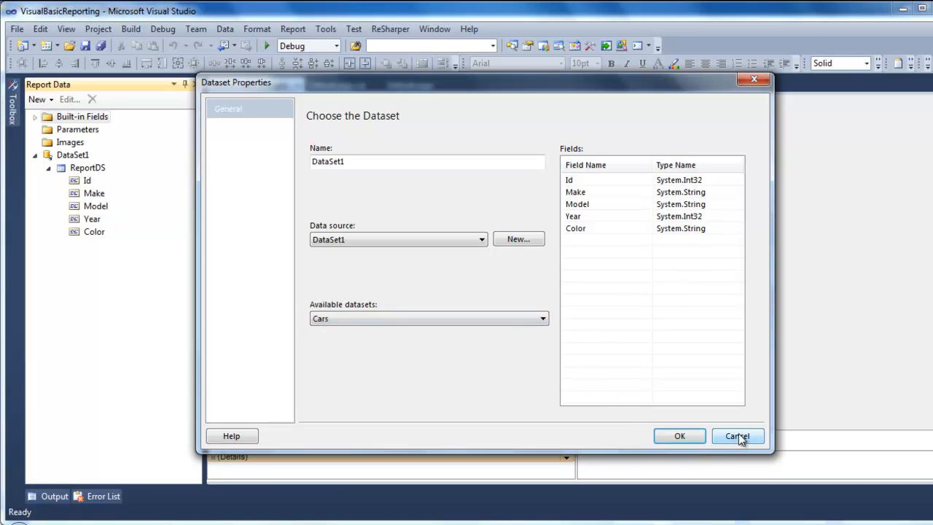
pyautogui.click(737, 436)
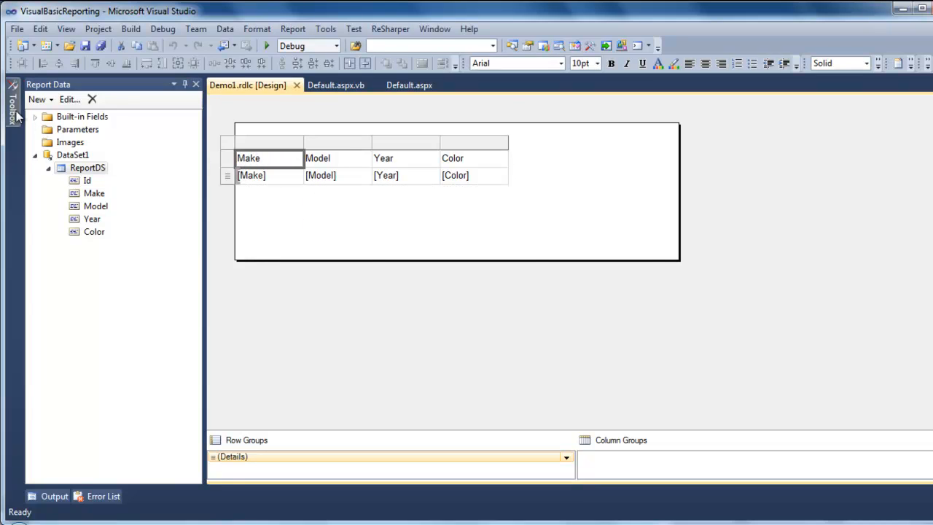
# - Inspect the Model field in Report Data, then close the Demo1.rdlc design tab
pyautogui.click(13, 102)
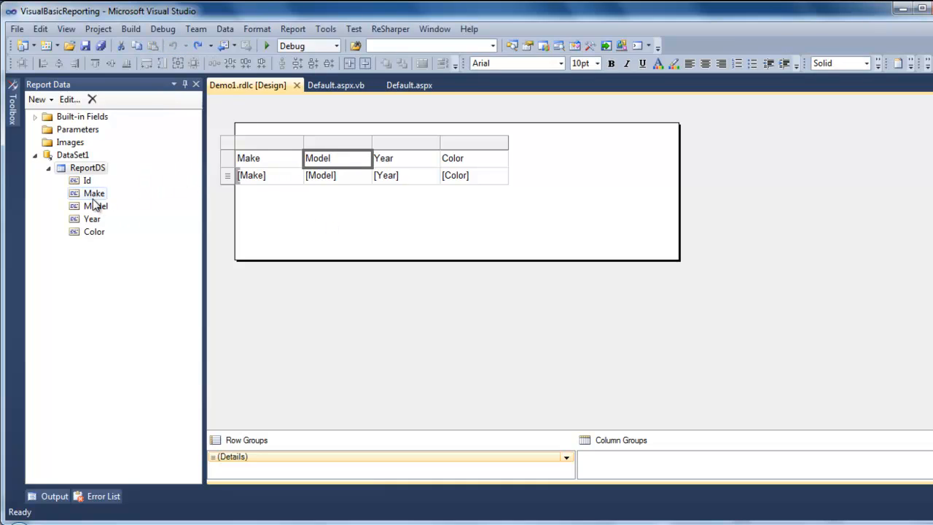
pyautogui.click(96, 205)
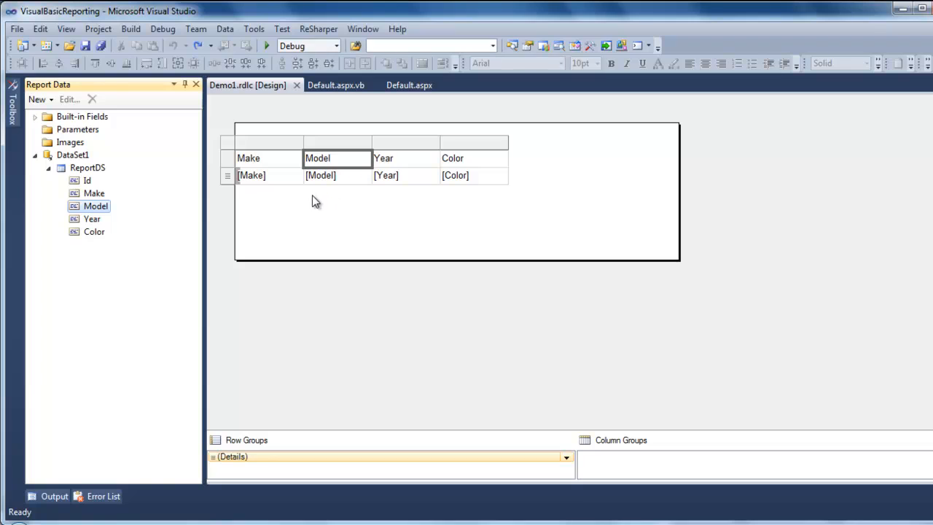
pyautogui.moveTo(298, 84)
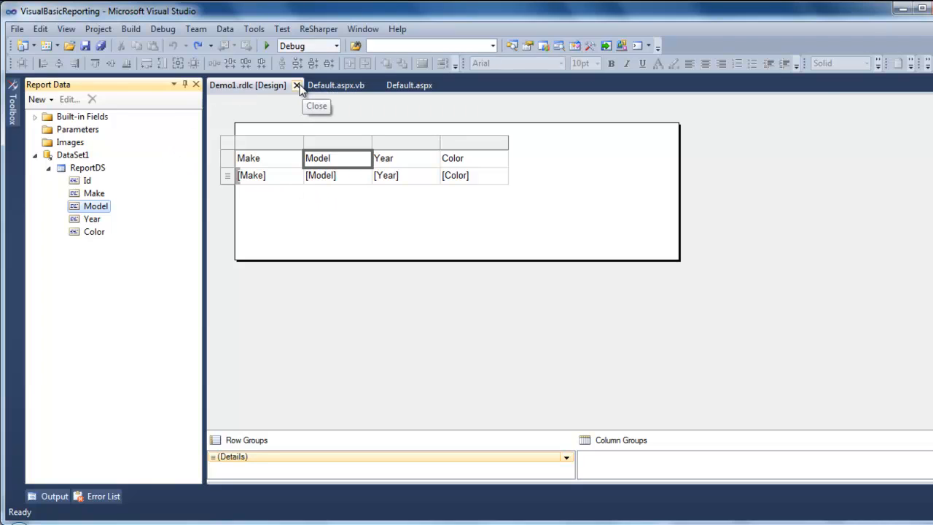
pyautogui.click(297, 85)
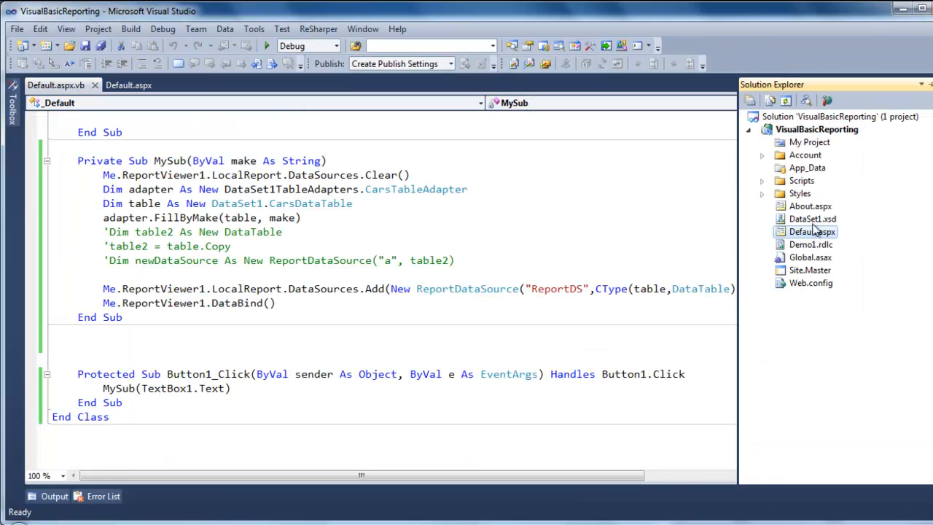
# - Open Default.aspx, review its markup, and switch to the Design view with ScriptManager and ReportViewer
pyautogui.click(129, 85)
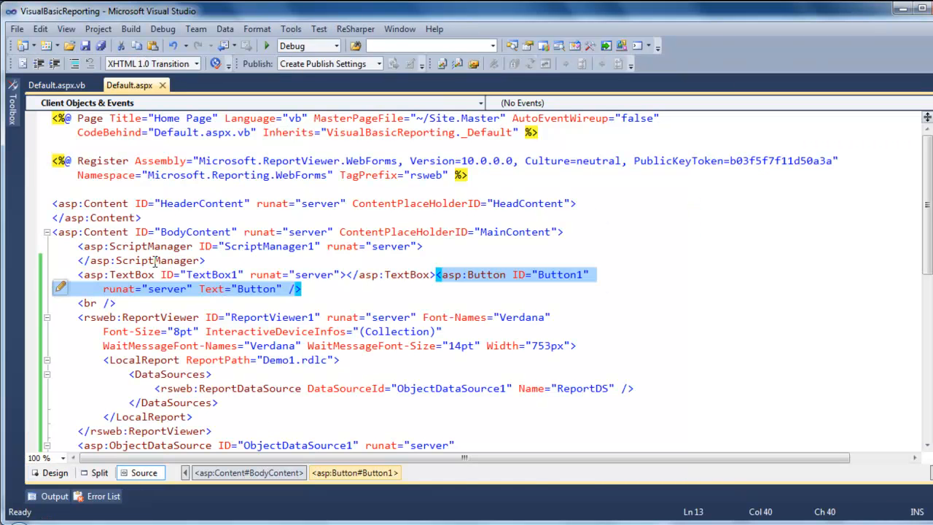
pyautogui.click(145, 245)
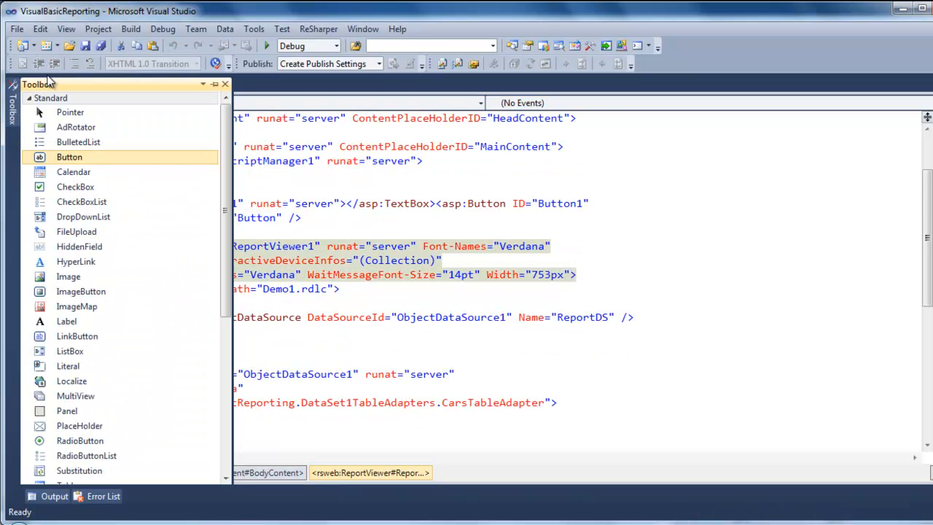
pyautogui.click(53, 207)
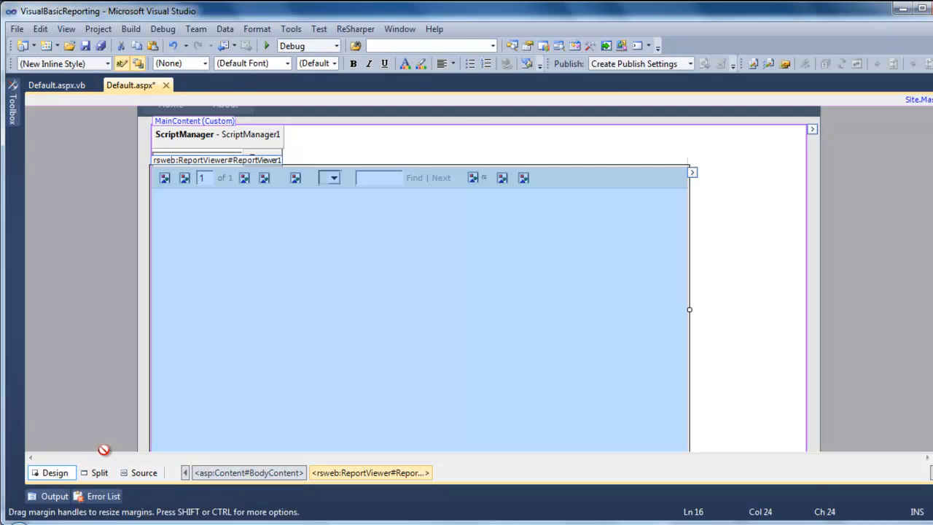
pyautogui.click(691, 174)
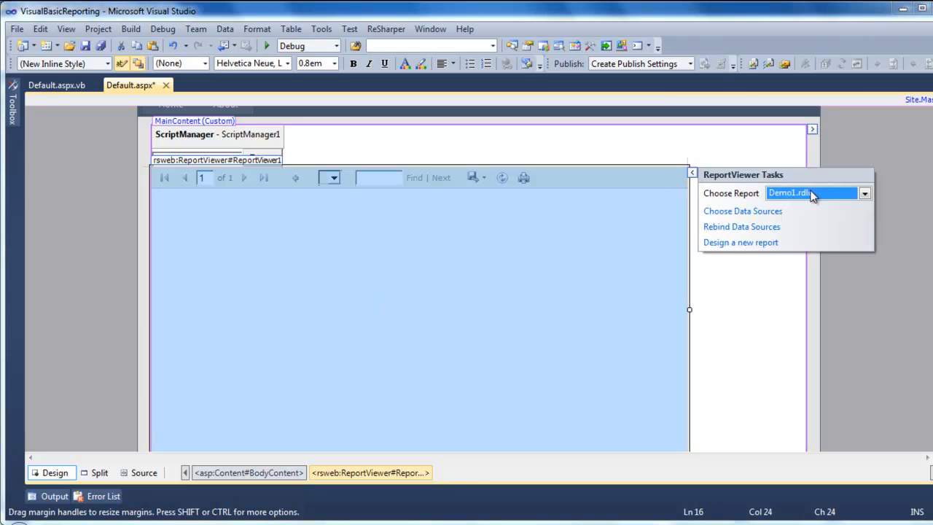
pyautogui.click(863, 193)
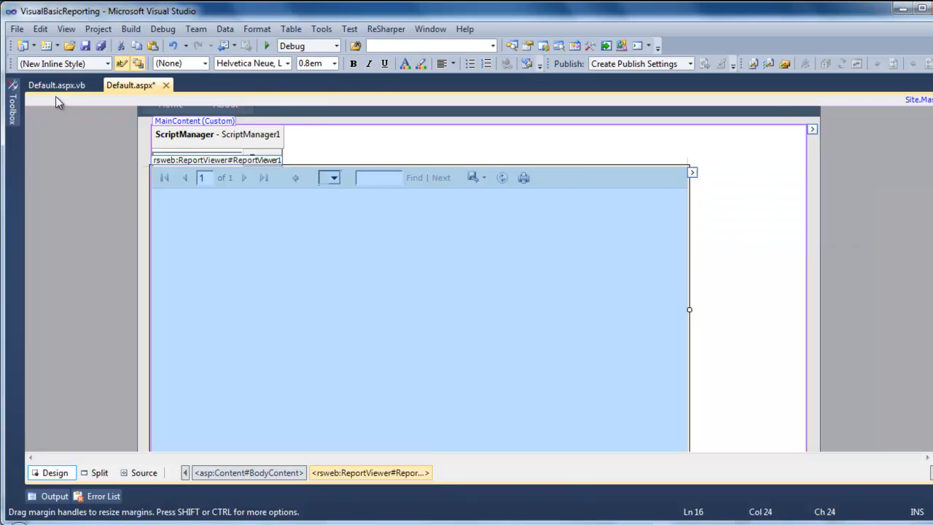
pyautogui.moveTo(269, 45)
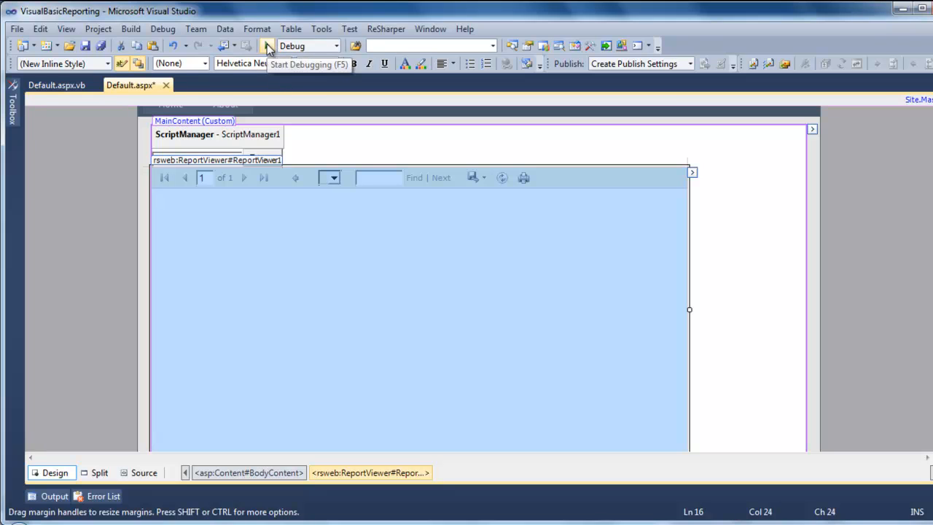
# - Start debugging the site, then return to the Default.aspx.vb code
pyautogui.click(268, 45)
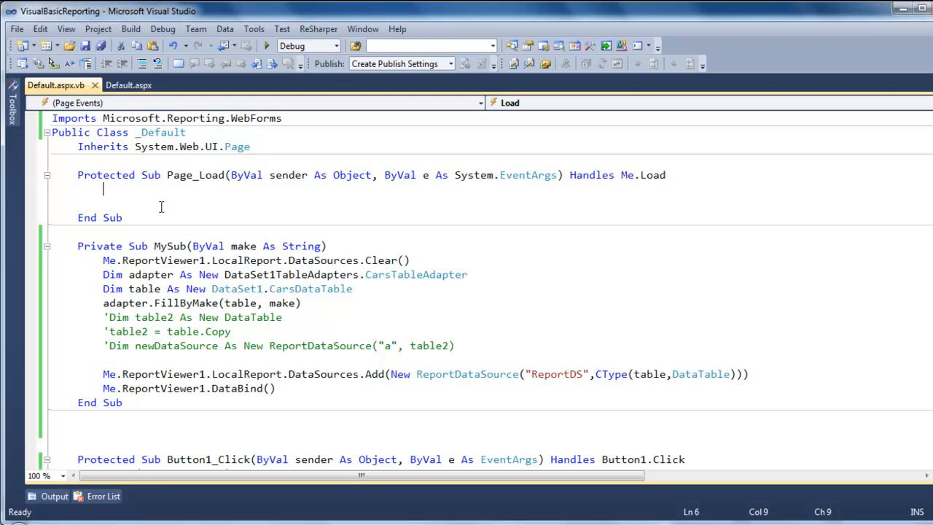
# - Collapse the empty Page_Load handler and insert a blank line before the FillByMake call in MySub
pyautogui.click(323, 373)
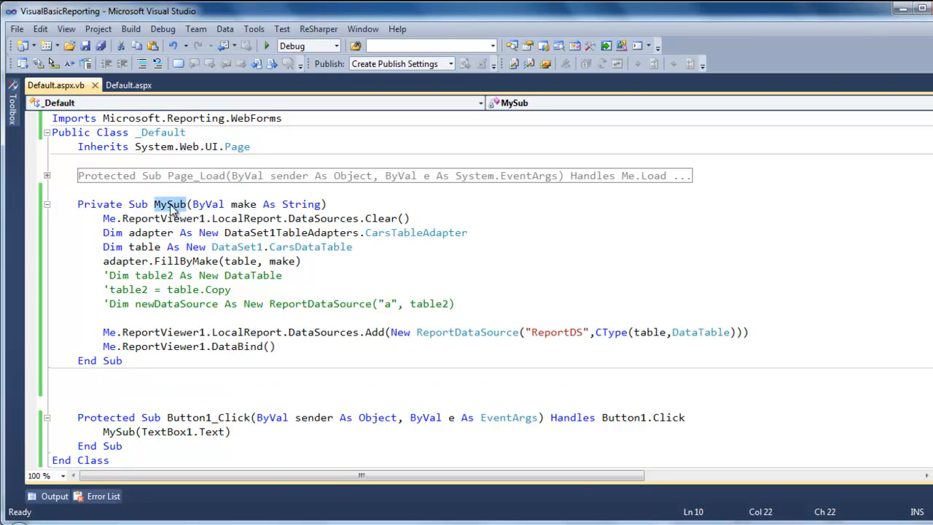
pyautogui.moveTo(443, 222)
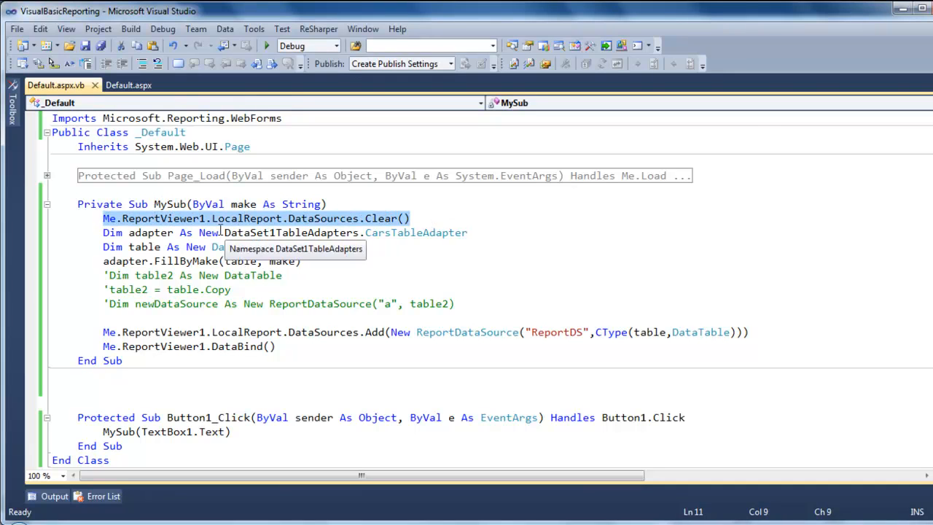
pyautogui.moveTo(338, 222)
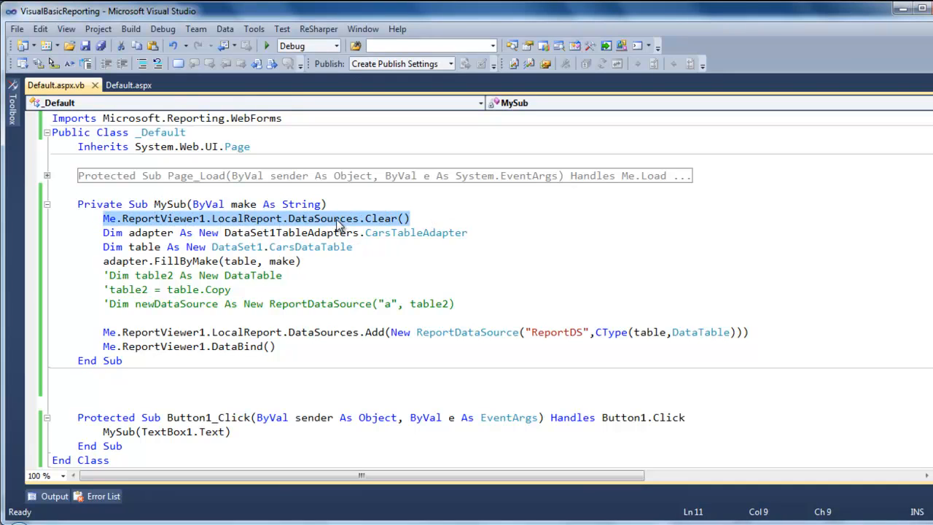
pyautogui.moveTo(425, 240)
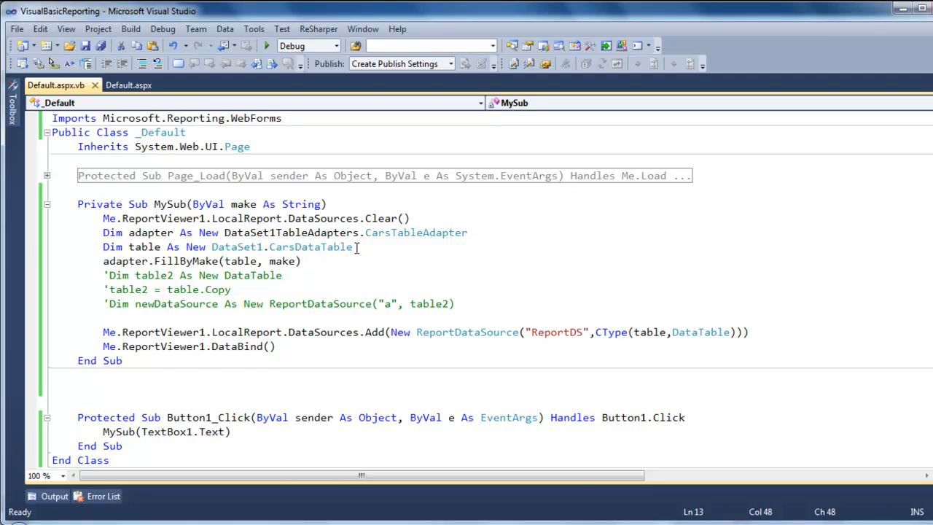
pyautogui.press('Enter')
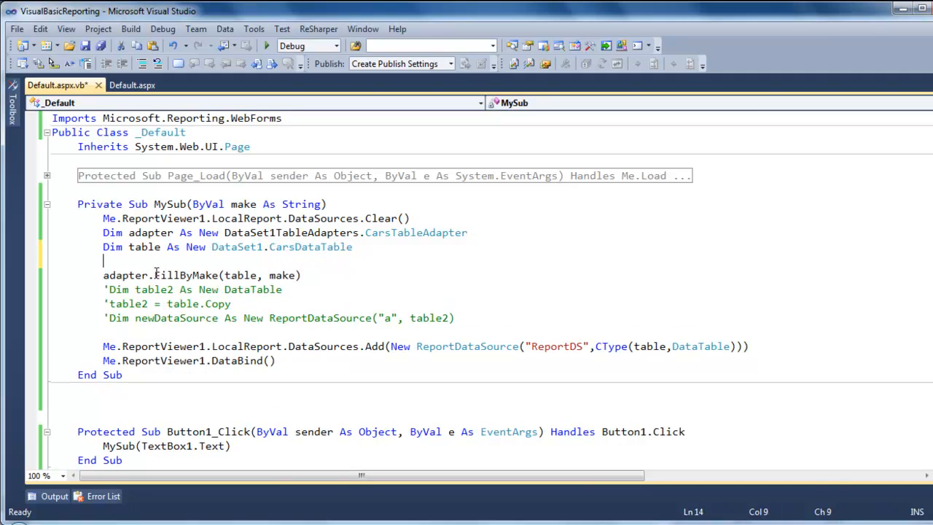
pyautogui.moveTo(211, 274)
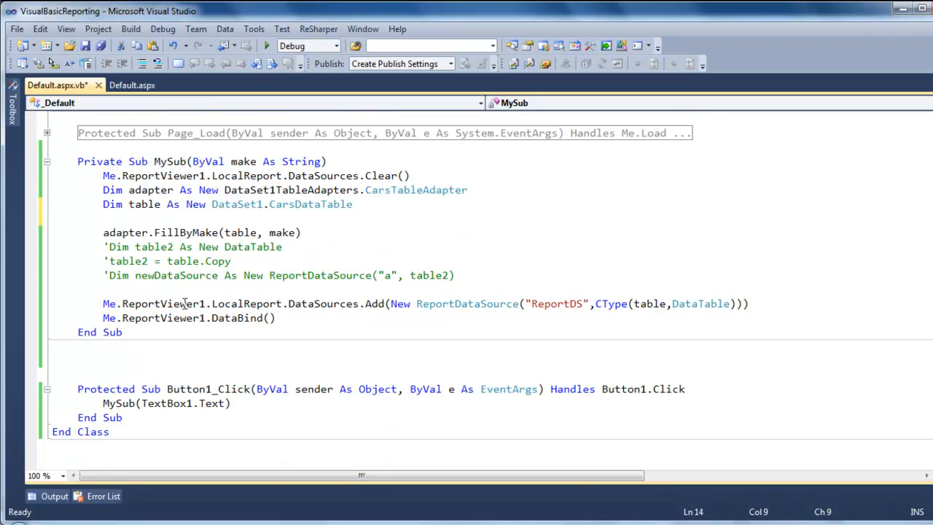
pyautogui.moveTo(266, 303)
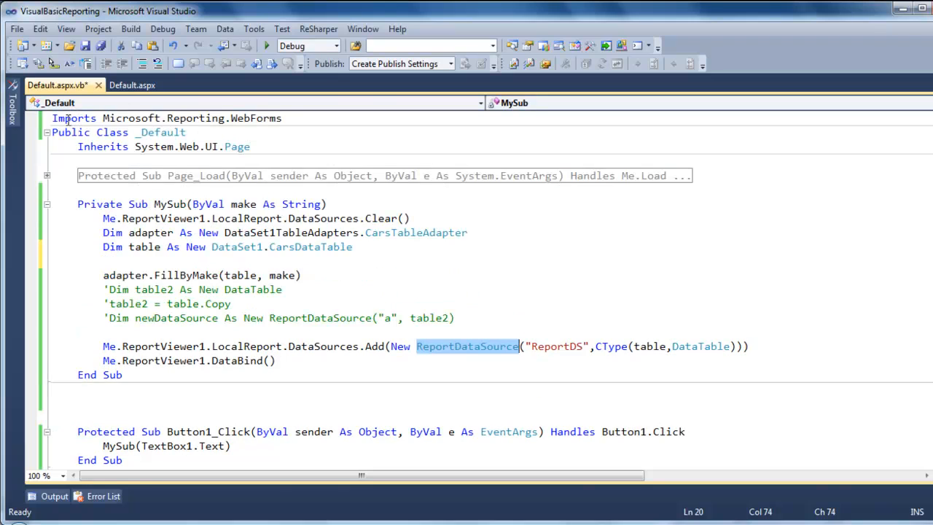
pyautogui.moveTo(184, 118)
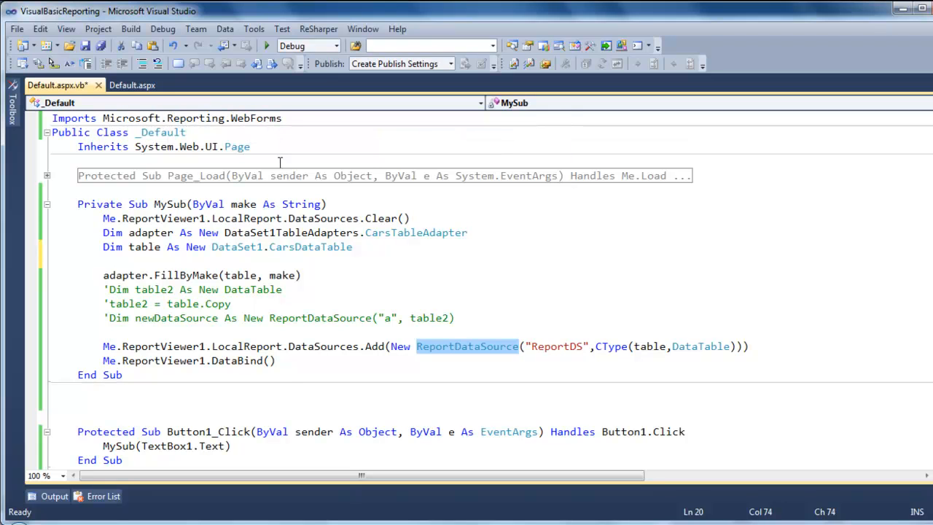
# - Select the ReportDS data source name in the DataSources.Add line of MySub
pyautogui.scroll(-3)
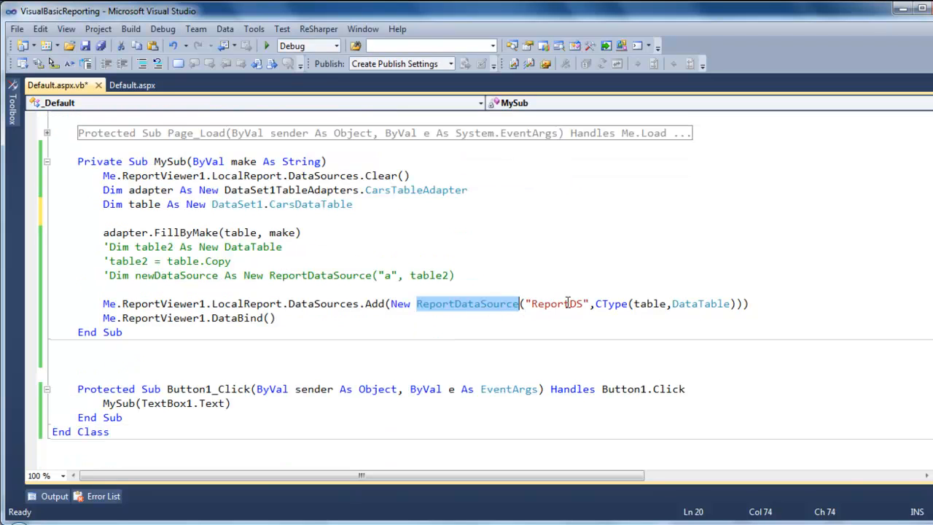
pyautogui.doubleClick(557, 303)
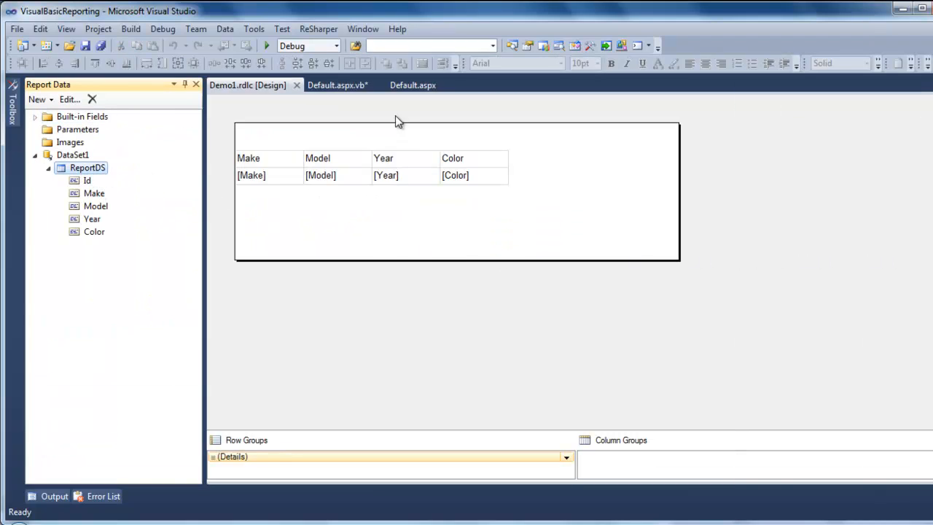
# - Finish MySub adding the cars table as a DataTable to ReportDS with DataBind, then return to Default.aspx
pyautogui.click(338, 84)
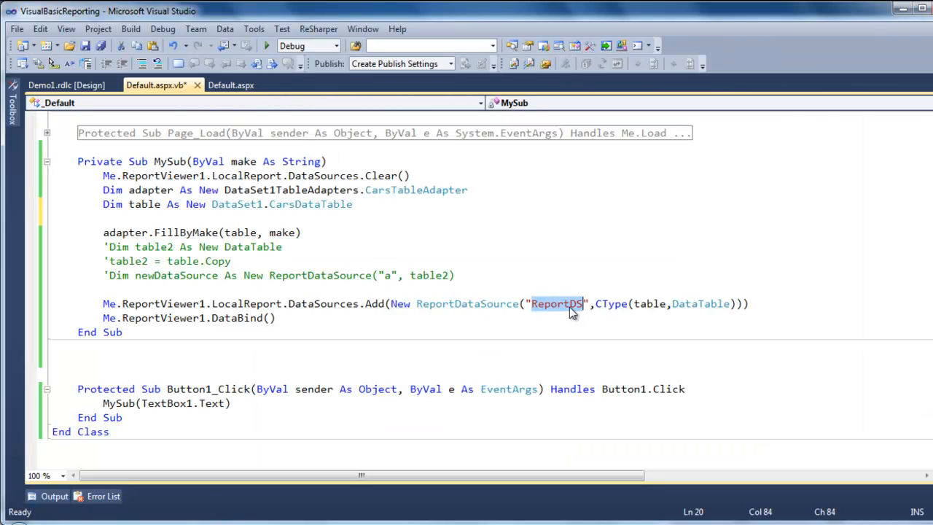
pyautogui.moveTo(595, 305)
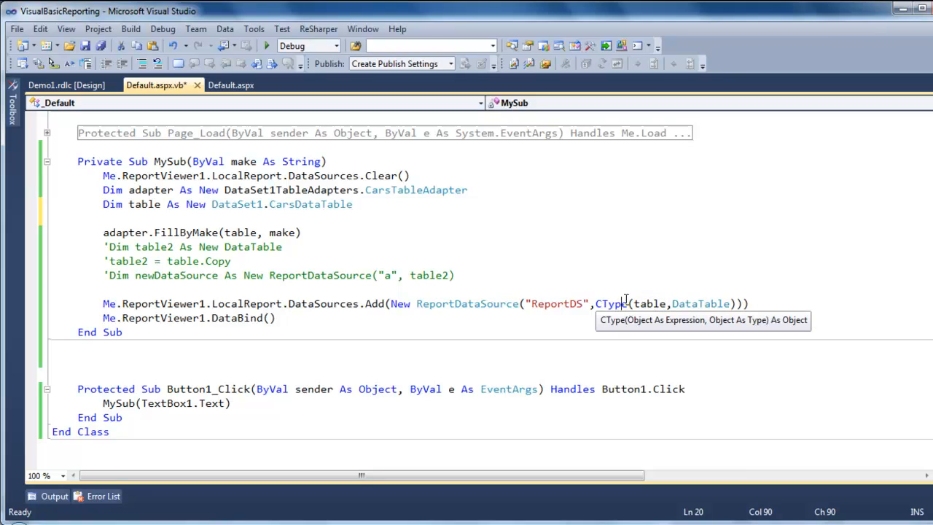
pyautogui.moveTo(610, 304)
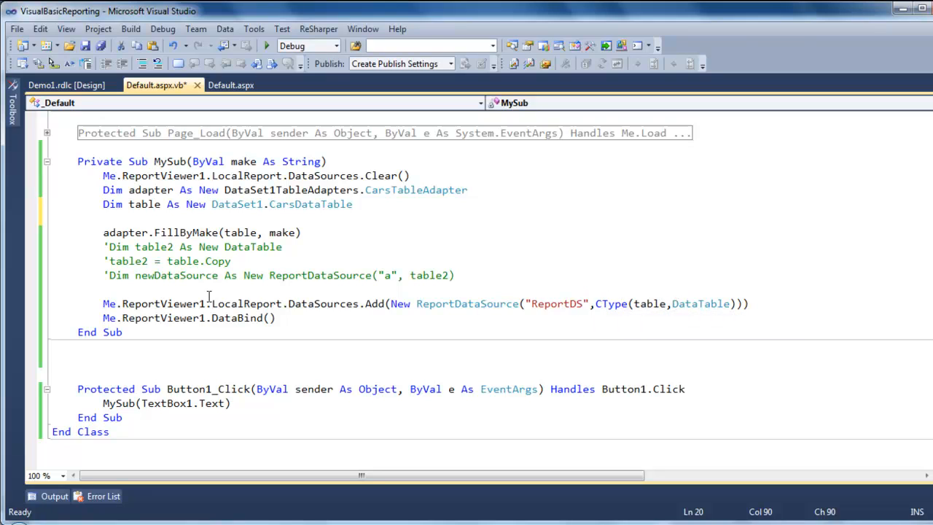
pyautogui.tripleClick(188, 317)
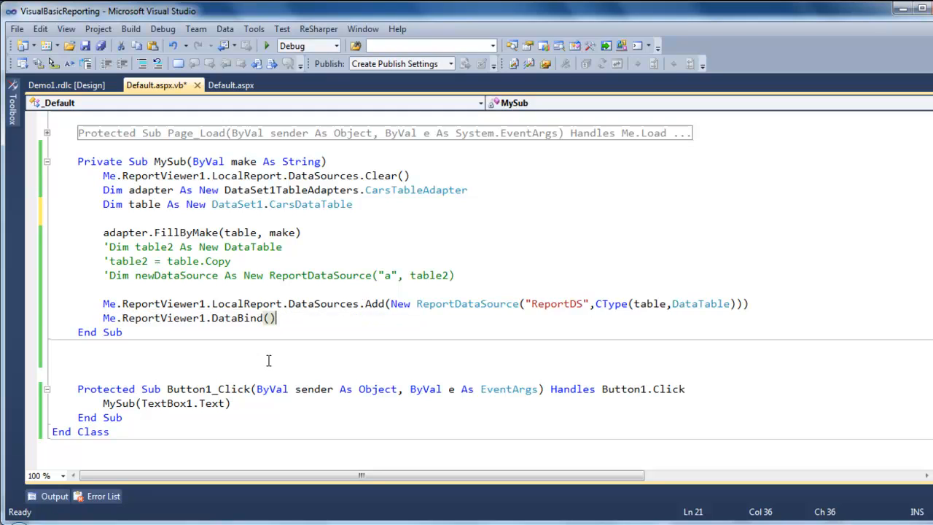
pyautogui.click(230, 85)
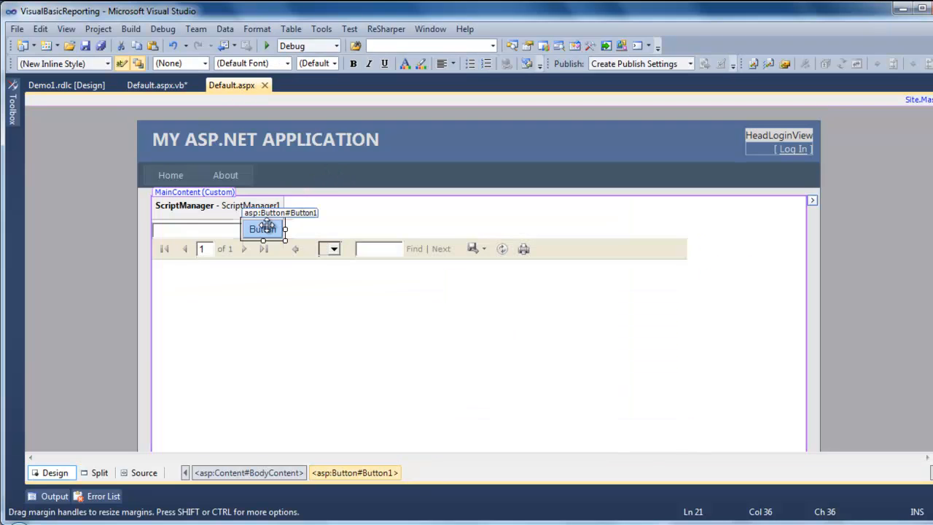
# - Confirm Button1_Click passes TextBox1.Text to MySub, expanding the MySub region to review it
pyautogui.doubleClick(262, 227)
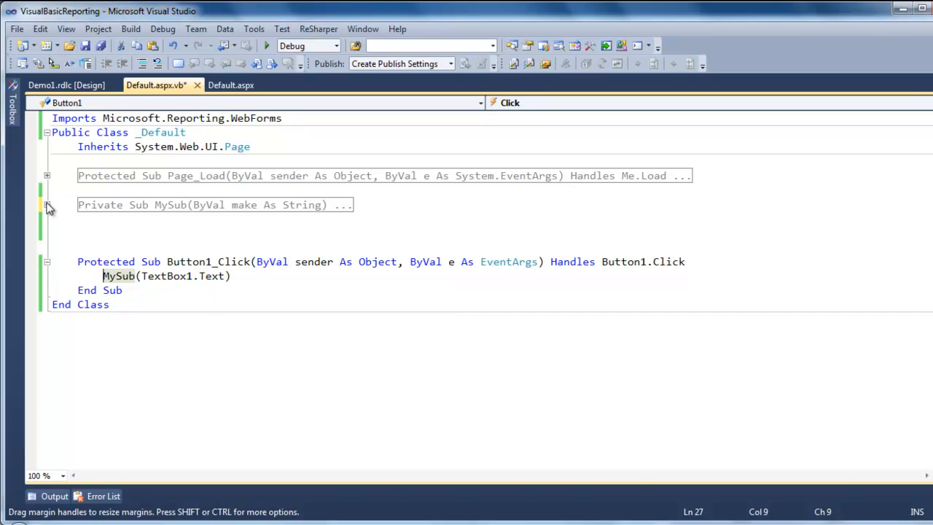
pyautogui.click(46, 204)
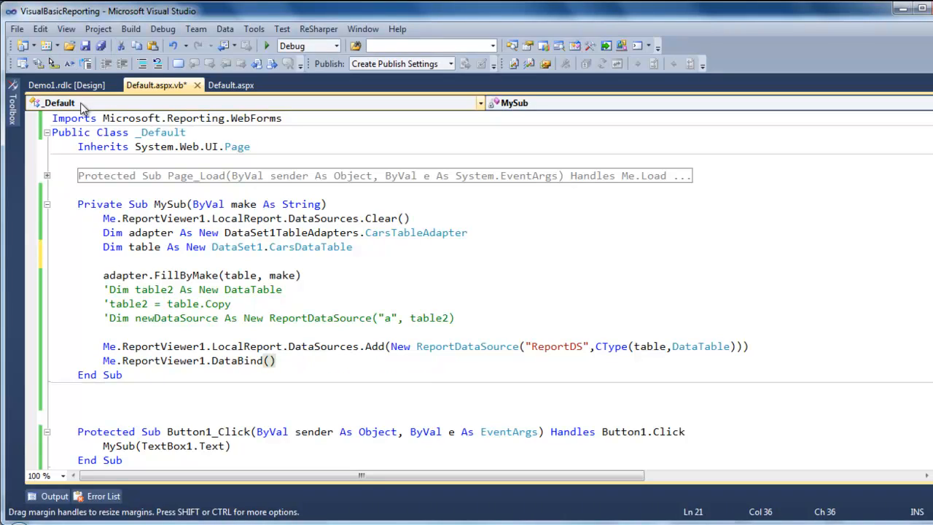
pyautogui.moveTo(166, 115)
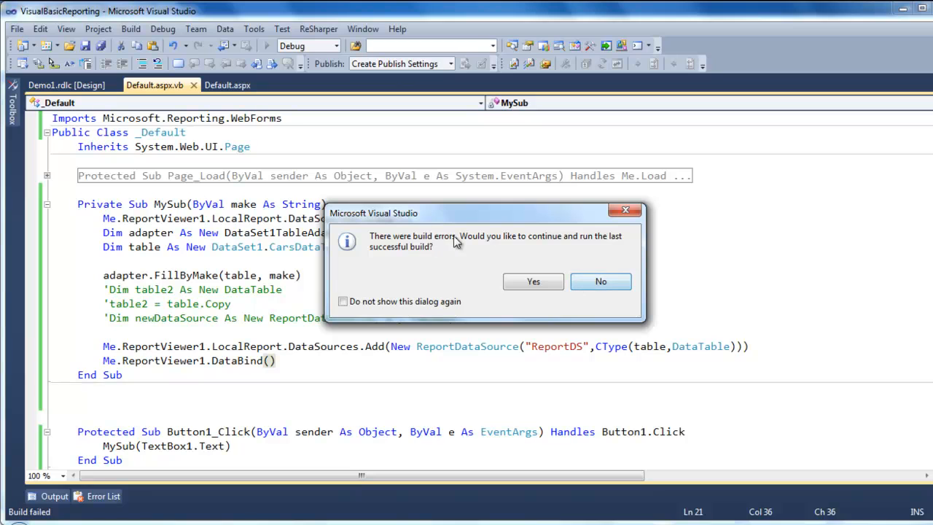
# - Decline the last successful build and scroll through the 102 errors in DataSet1.Designer.vb
pyautogui.click(600, 282)
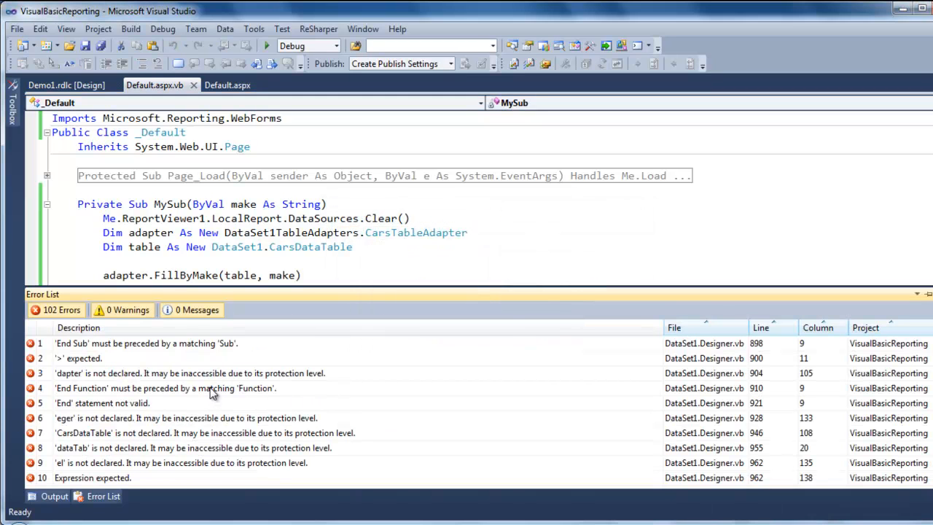
pyautogui.scroll(-3)
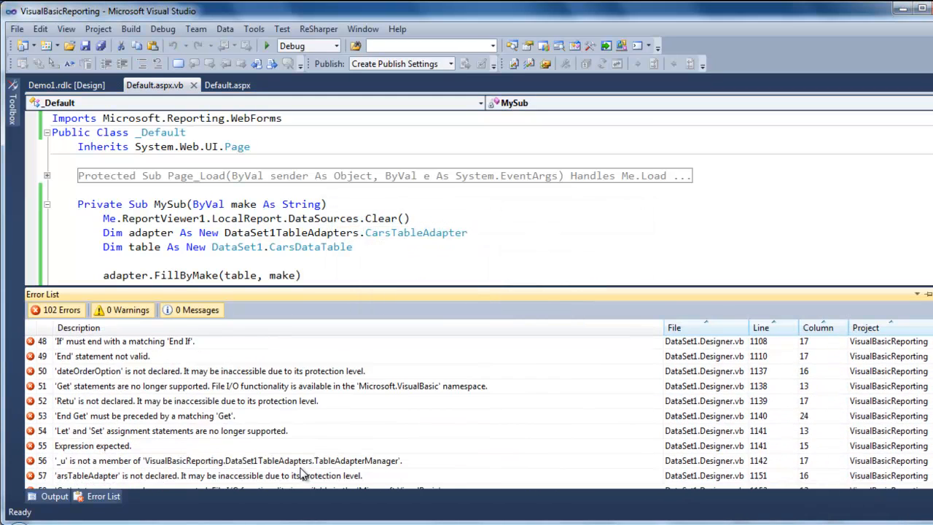
pyautogui.scroll(-3)
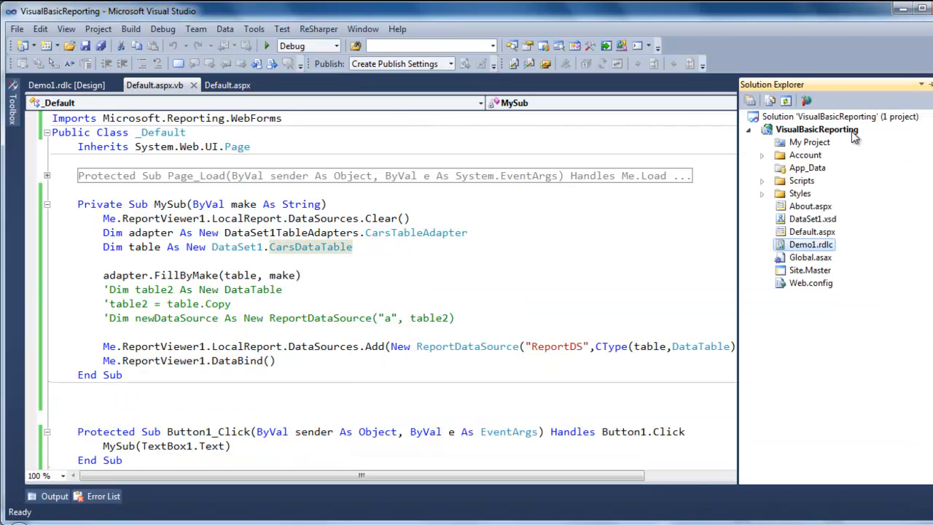
# - Clean the VisualBasicReporting project and run the site from the last successful build despite the error
pyautogui.click(816, 129)
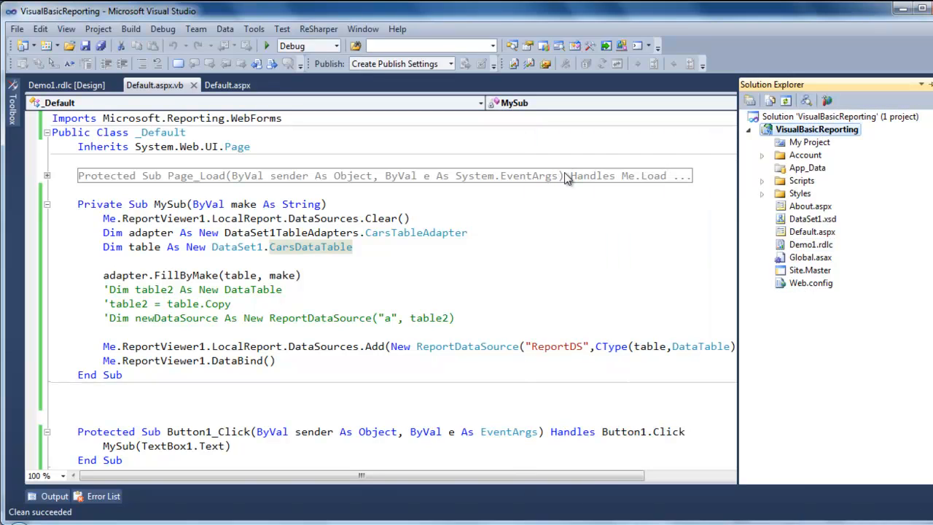
pyautogui.rightClick(813, 128)
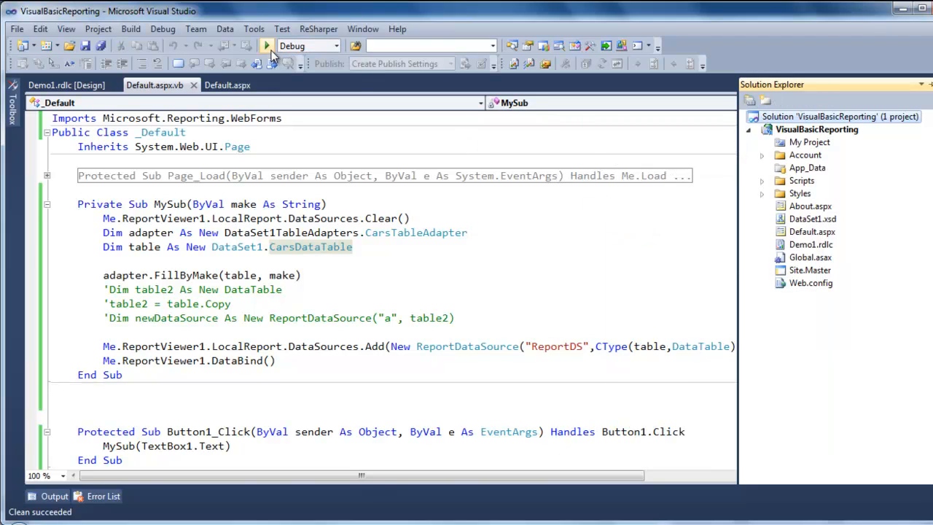
pyautogui.click(265, 47)
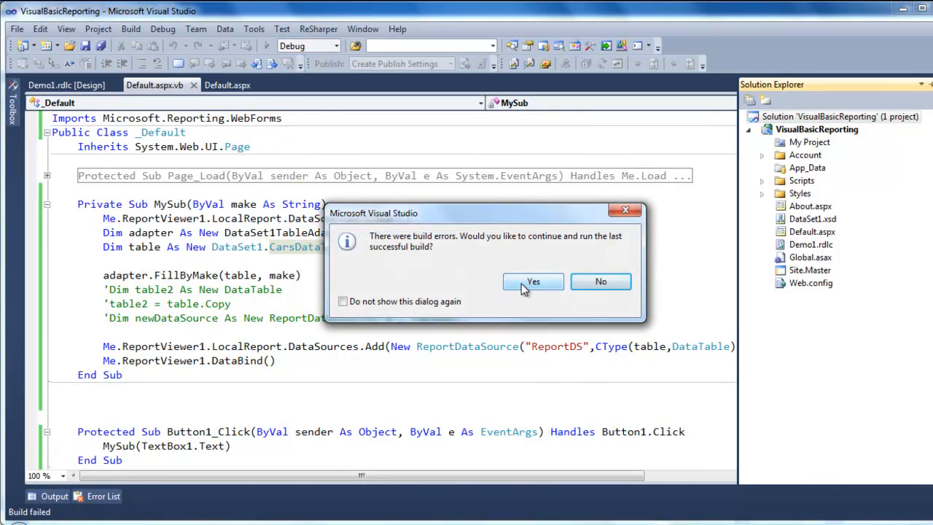
pyautogui.click(533, 281)
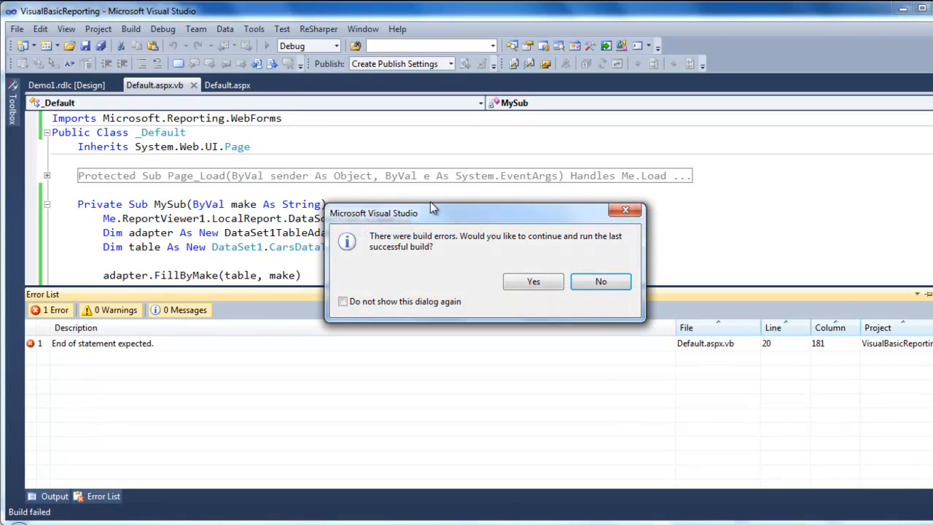
pyautogui.click(534, 281)
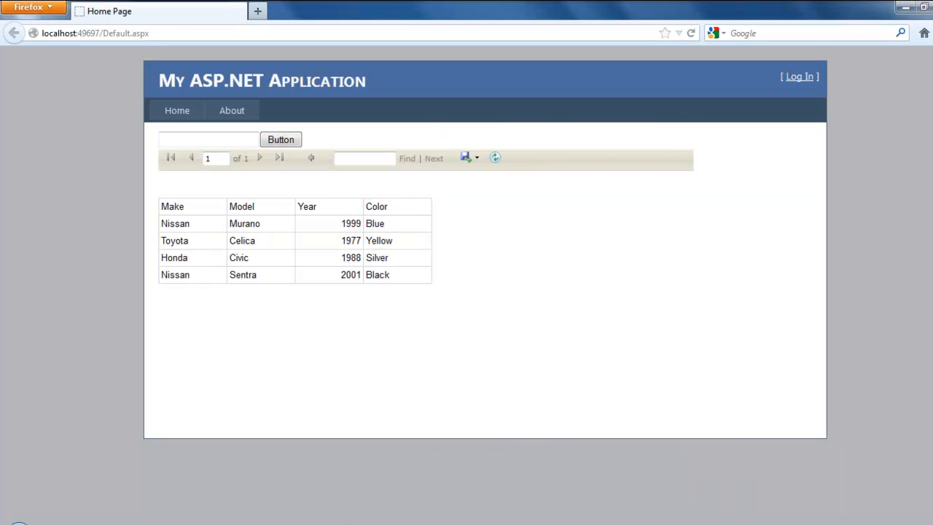
# - Filter the cars report to Nissan, then Honda, via the make textbox and Button
pyautogui.click(207, 140)
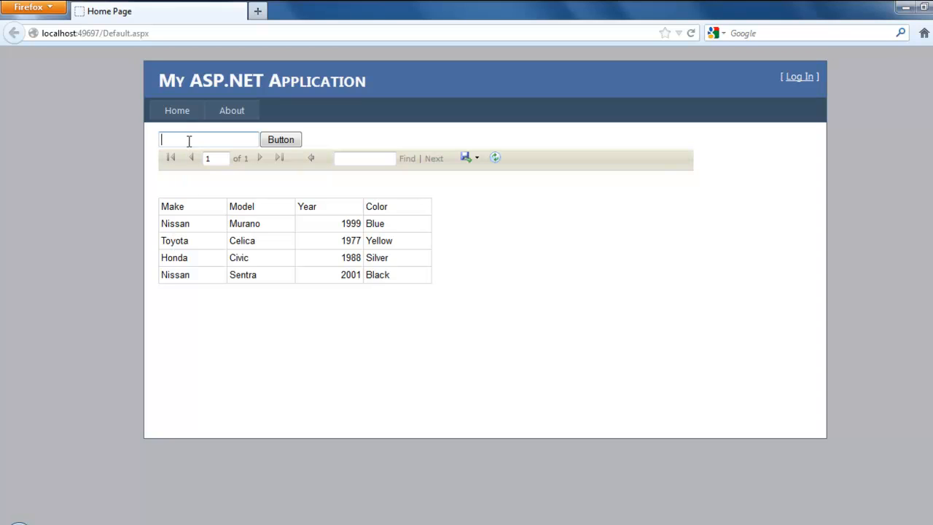
pyautogui.click(280, 140)
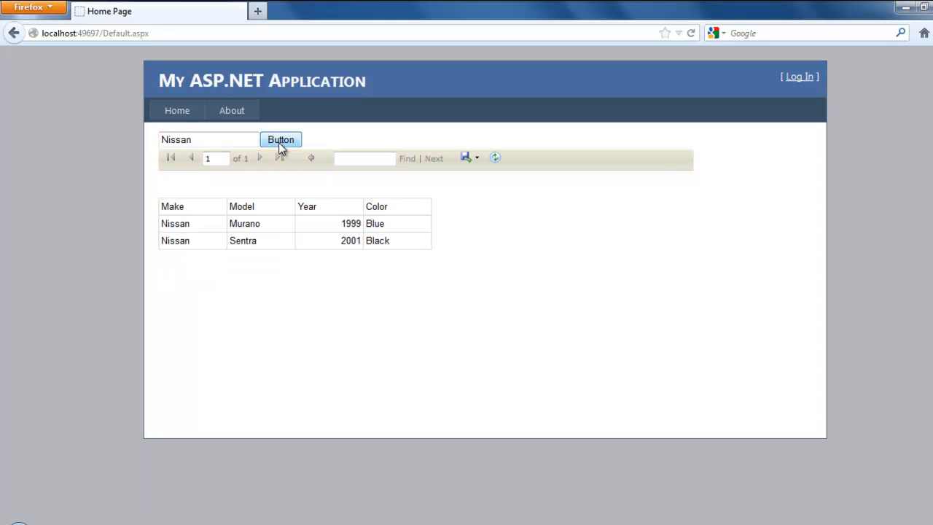
pyautogui.click(211, 140)
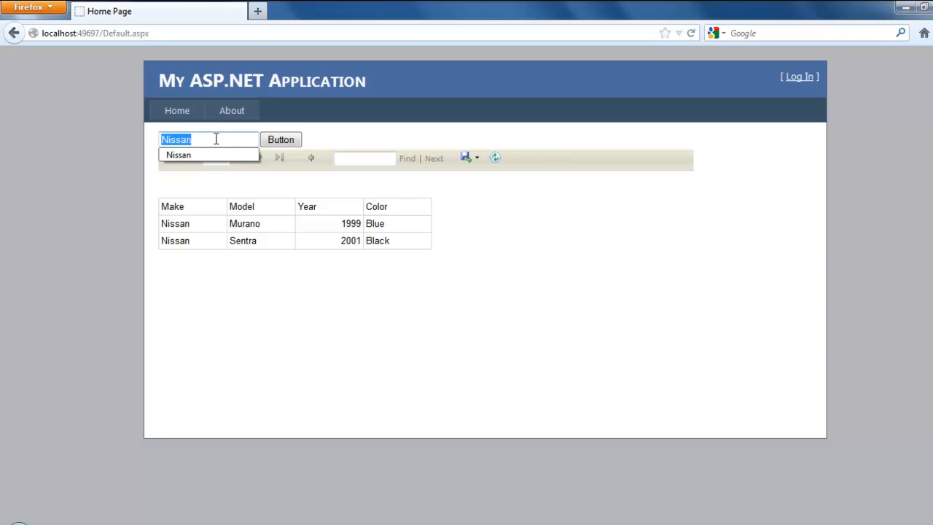
pyautogui.click(280, 140)
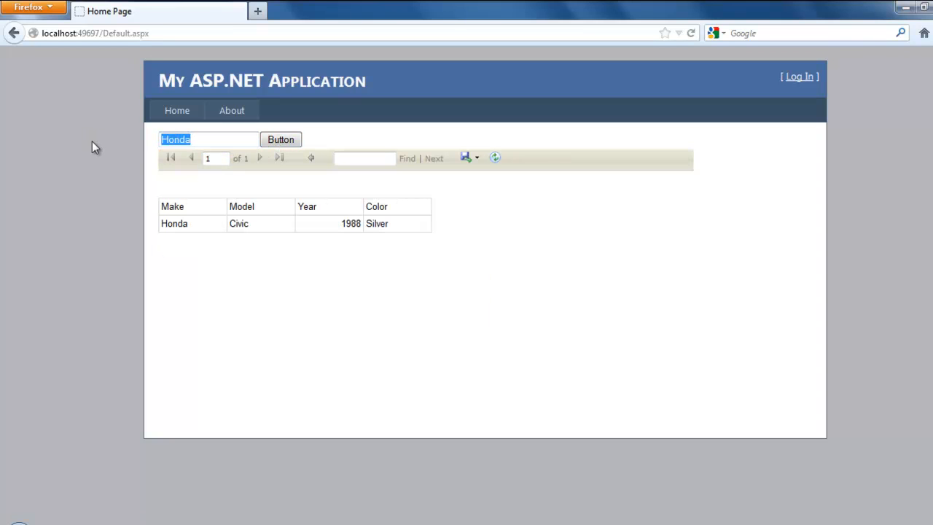
# - Filter the report to Toyota so only the Celica is listed
pyautogui.write('Y')
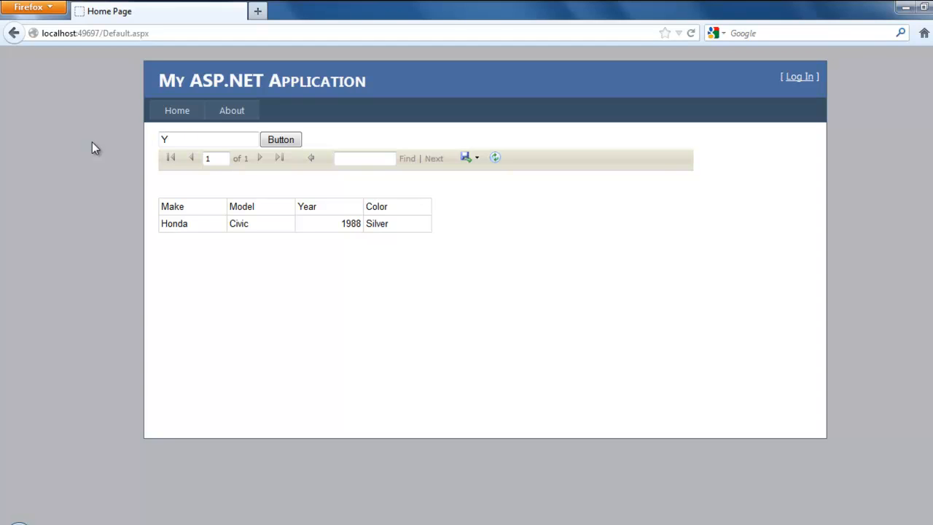
pyautogui.write('Toyota')
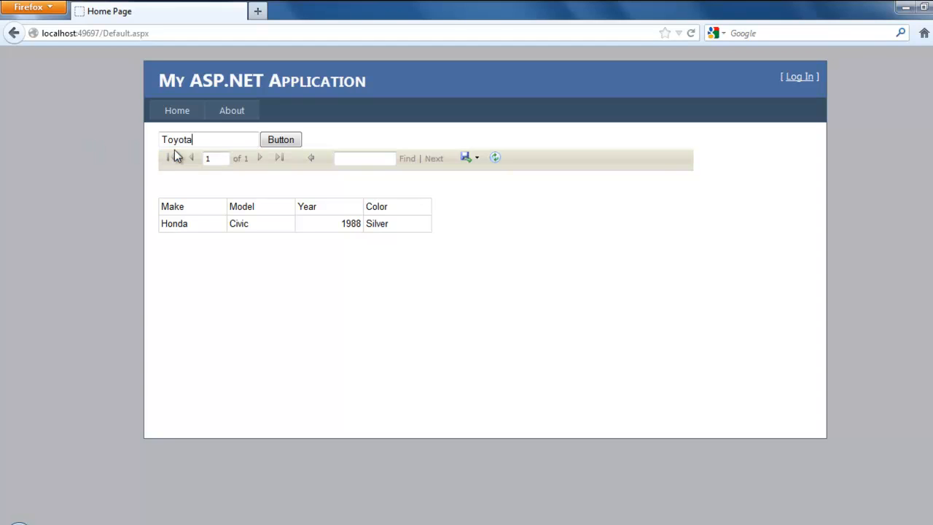
pyautogui.click(280, 140)
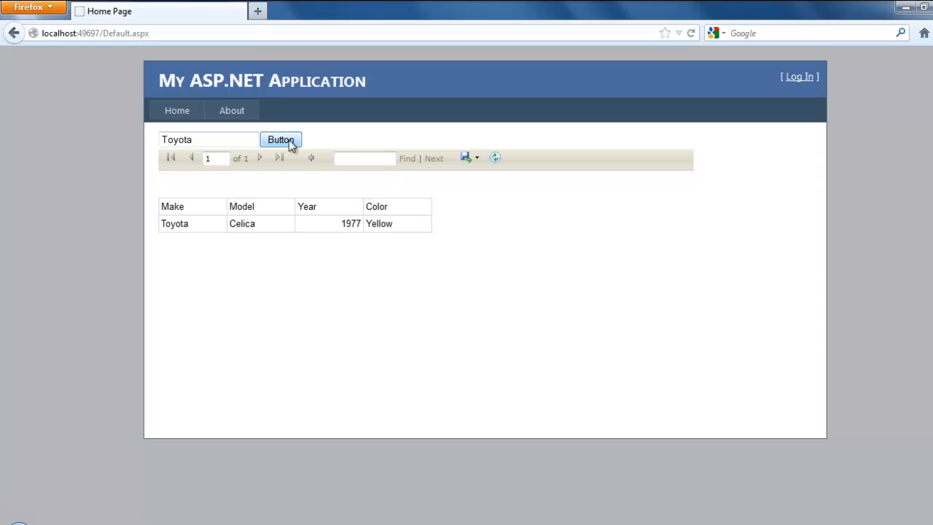
pyautogui.moveTo(446, 408)
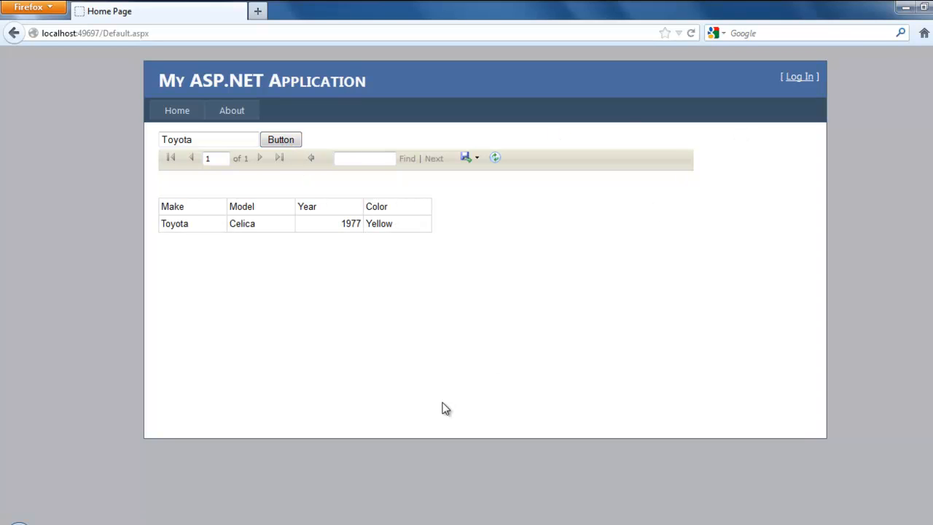